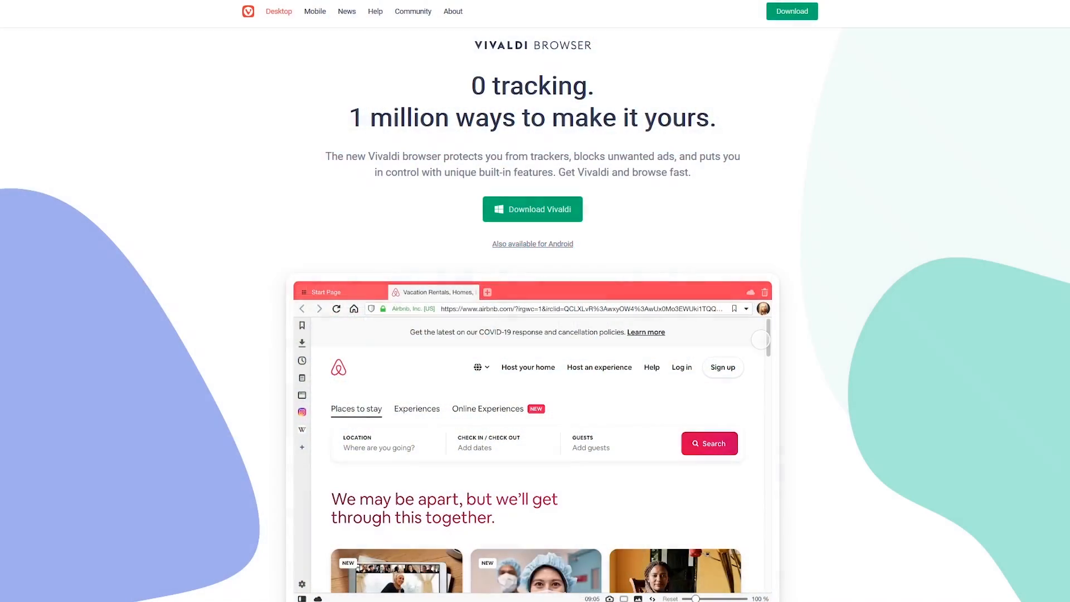
Step: Scroll the Vivaldi homepage from the tracking banner through the tab tiling and screenshot capture features
scroll("down", 3)
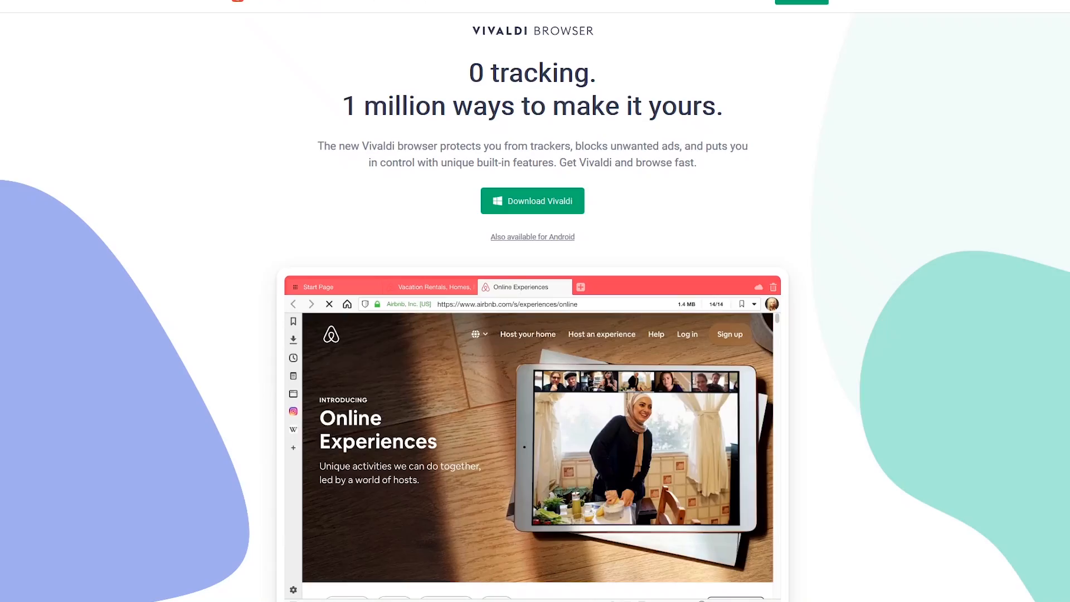
scroll("up", 3)
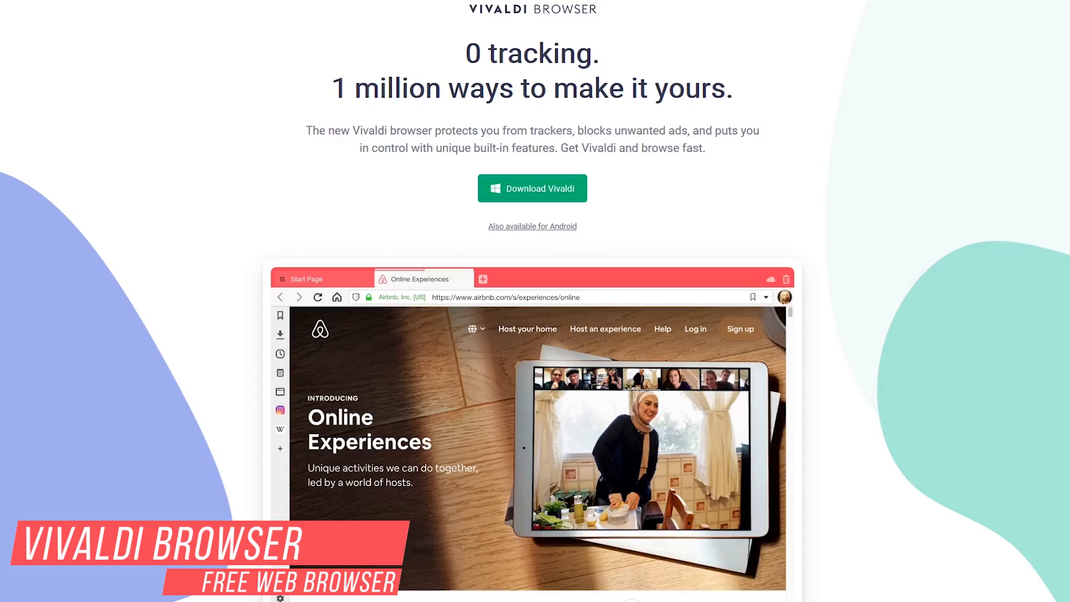
scroll("down", 3)
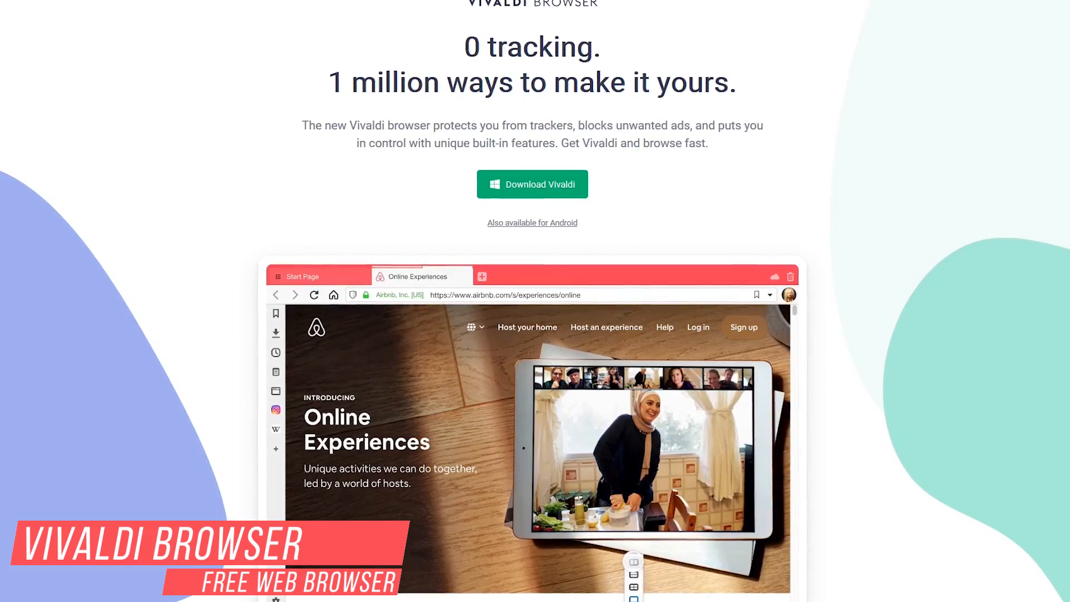
scroll("down", 3)
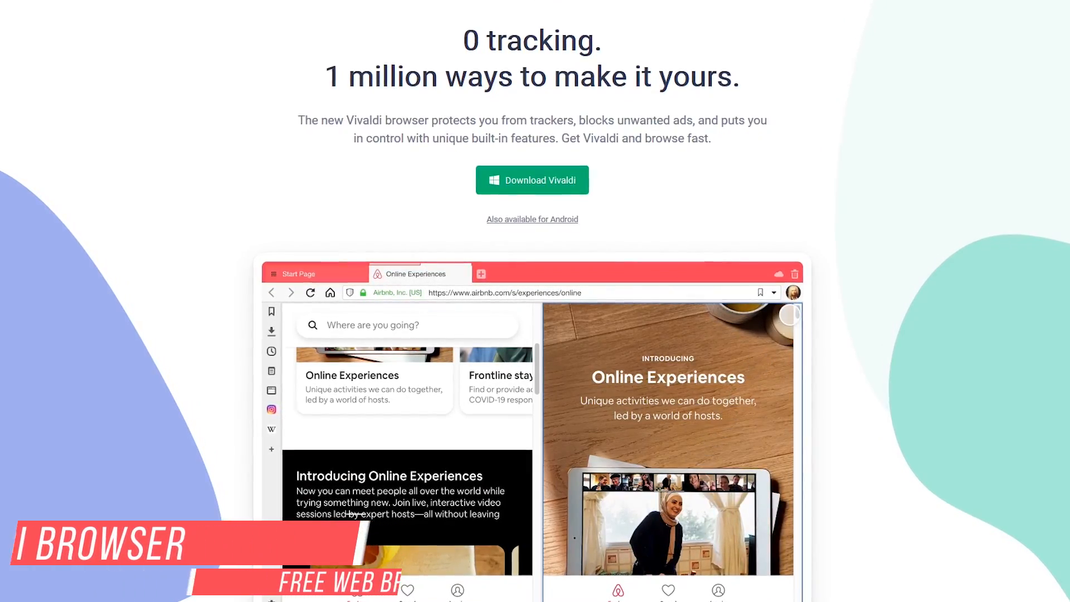
scroll("down", 3)
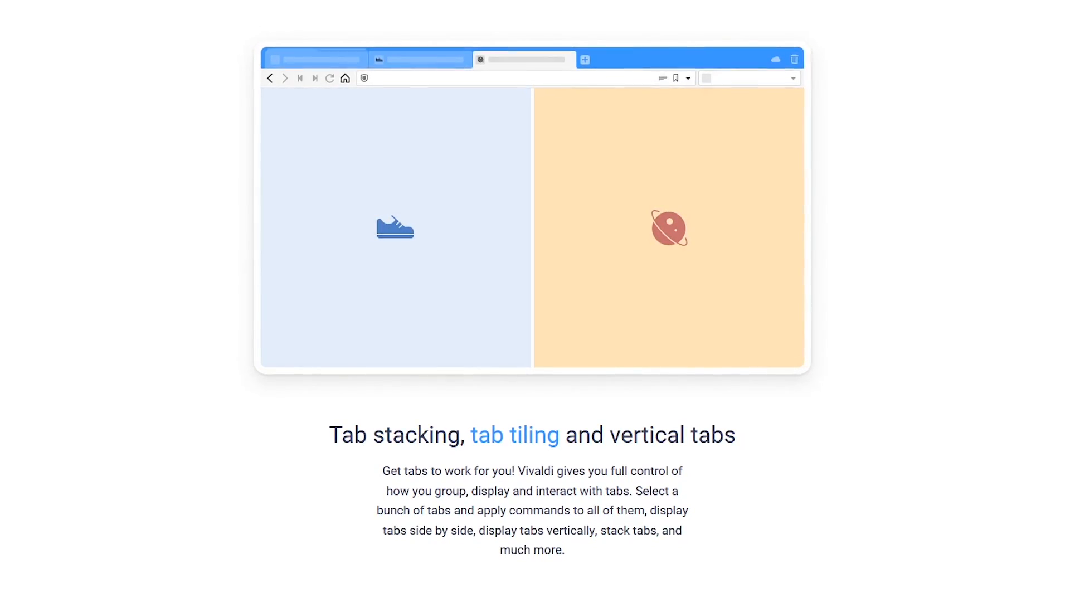
Step: Continue down the Vivaldi homepage to the Download Vivaldi and Vivaldi for Android sections
scroll("down", 3)
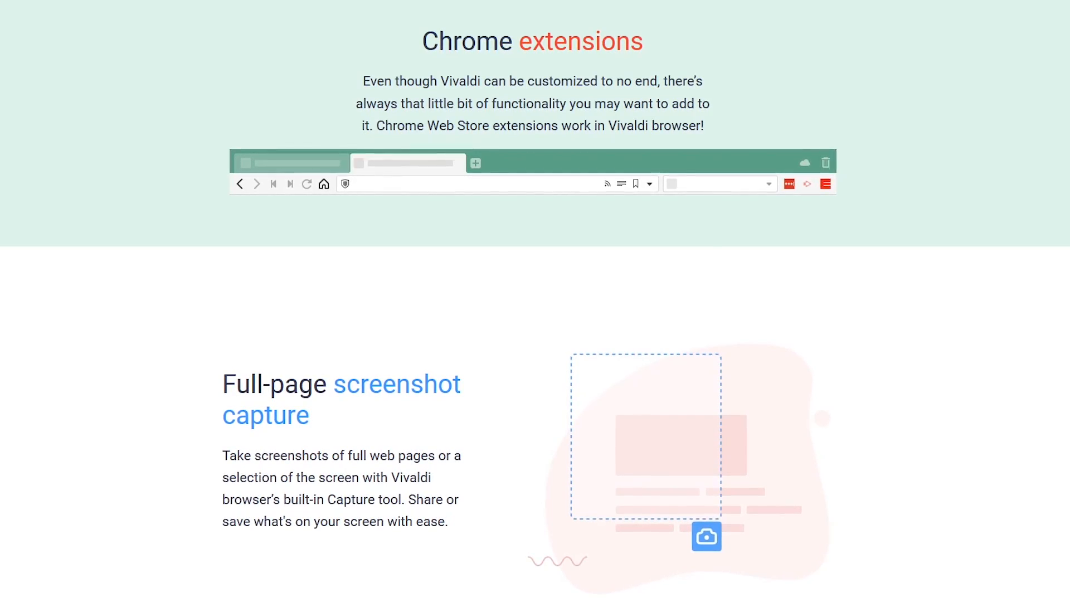
scroll("up", 3)
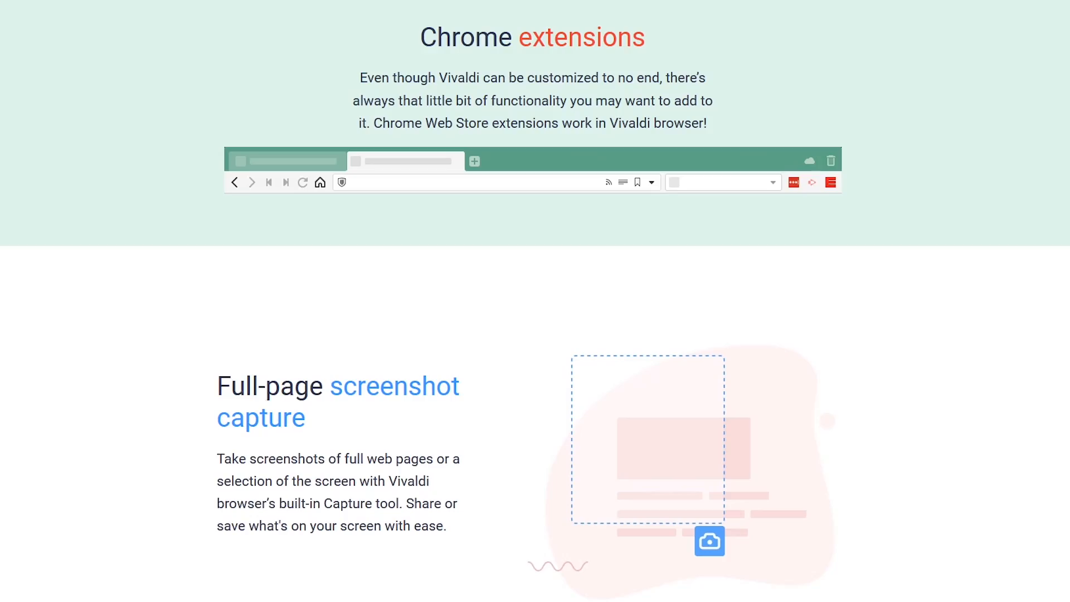
scroll("up", 3)
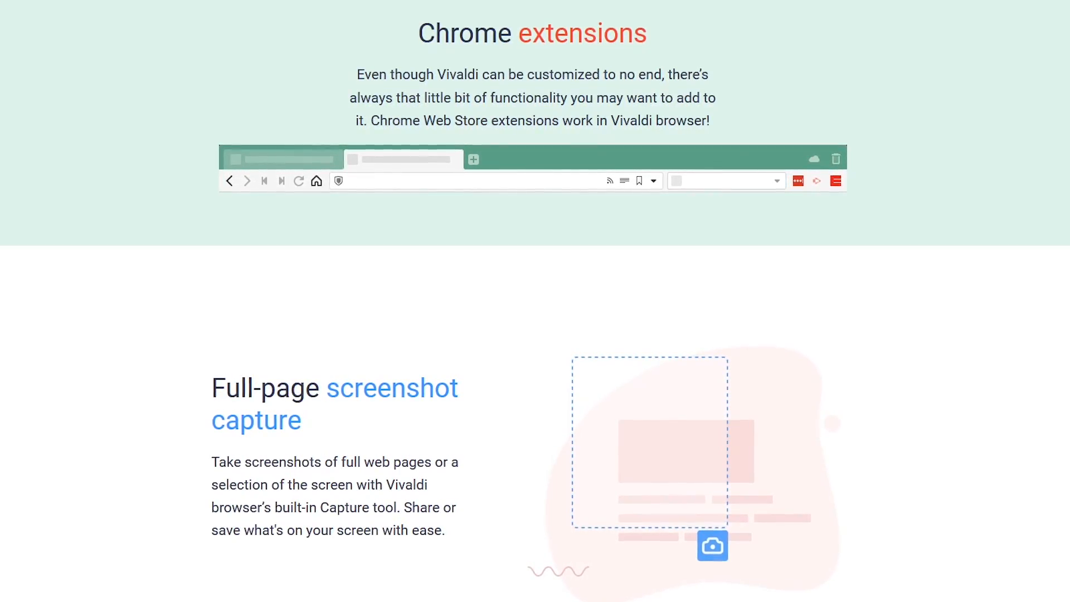
scroll("down", 3)
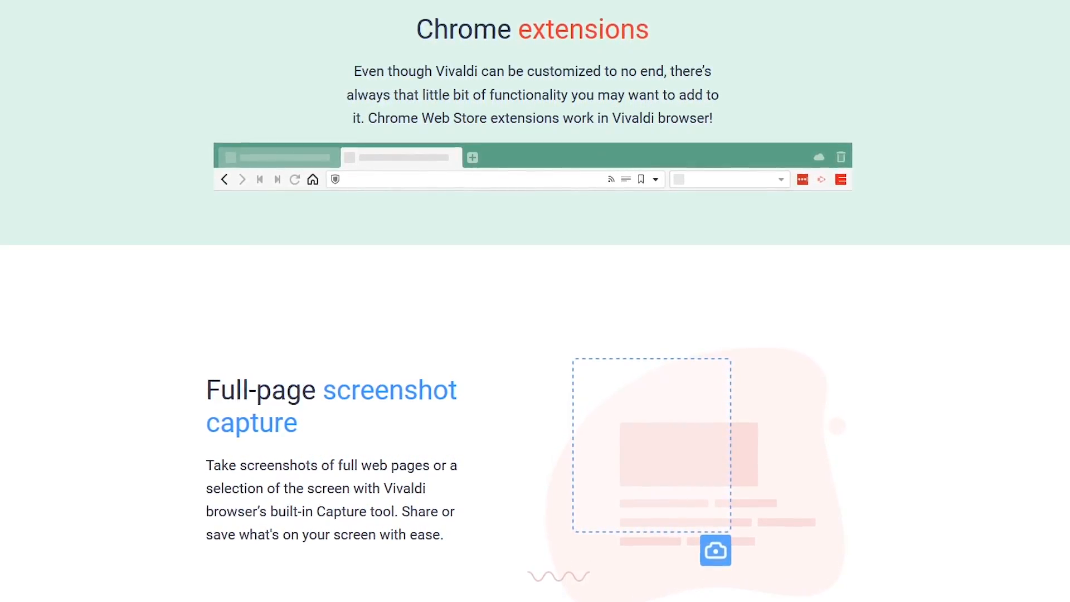
scroll("down", 3)
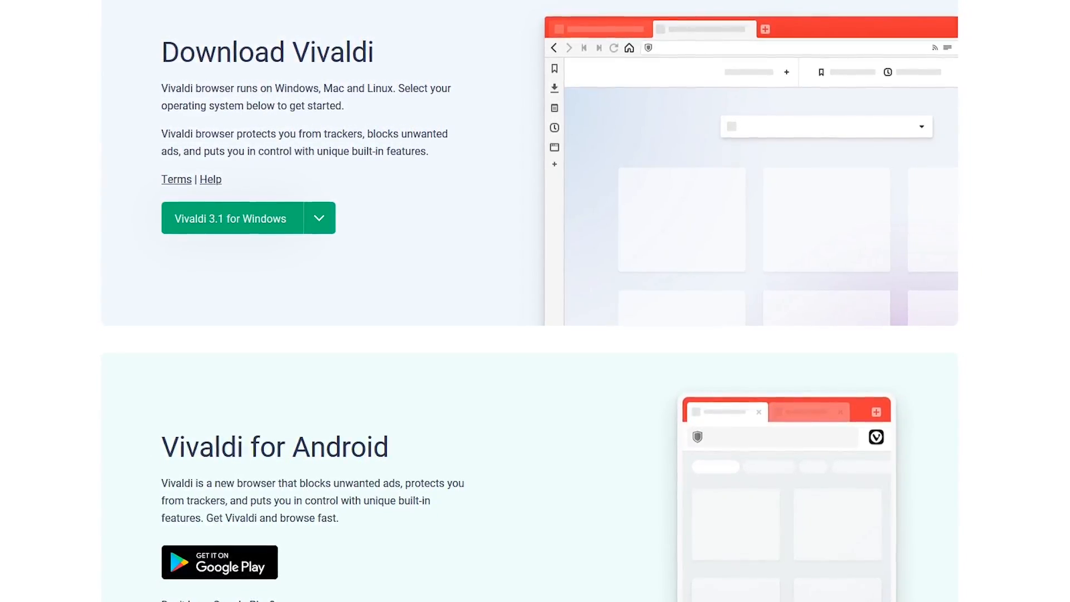
scroll("down", 3)
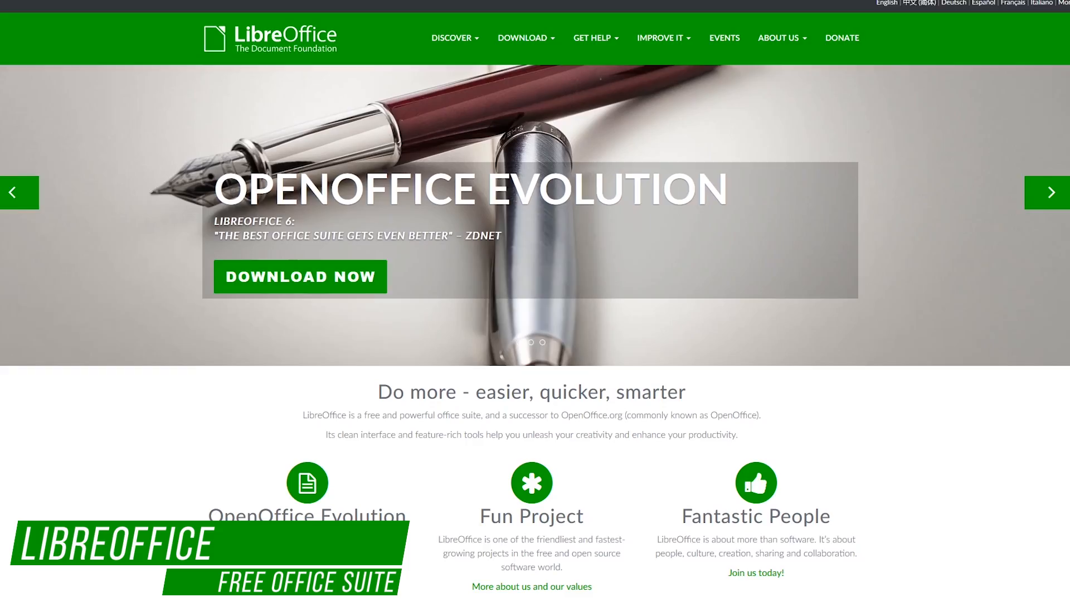
Step: Bring up libreoffice.org and scroll past the slideshow to the Use documents of all kinds section
left_click(1060, 191)
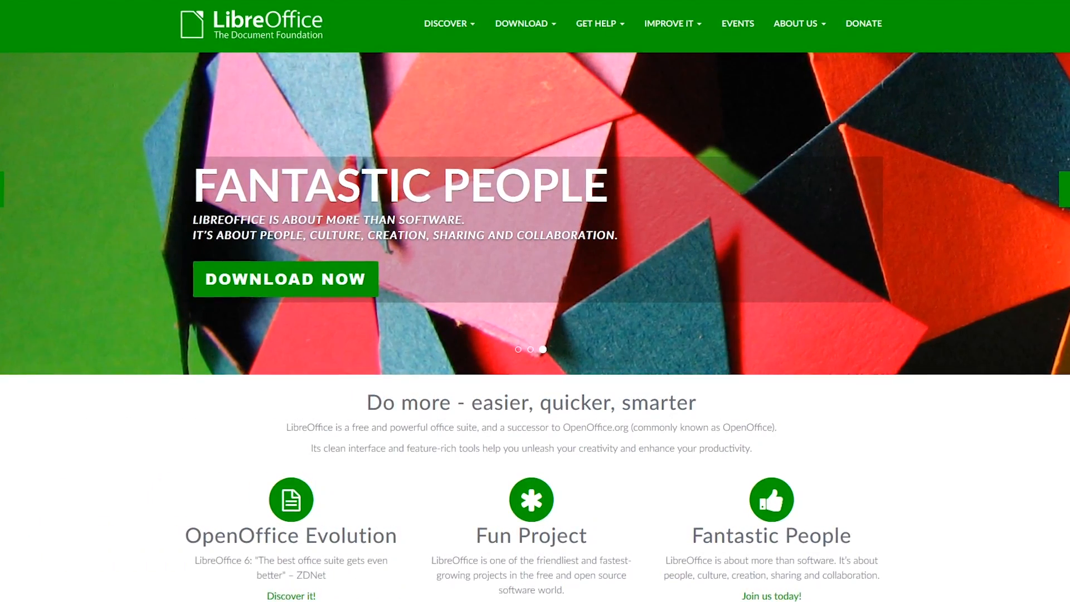
scroll("down", 3)
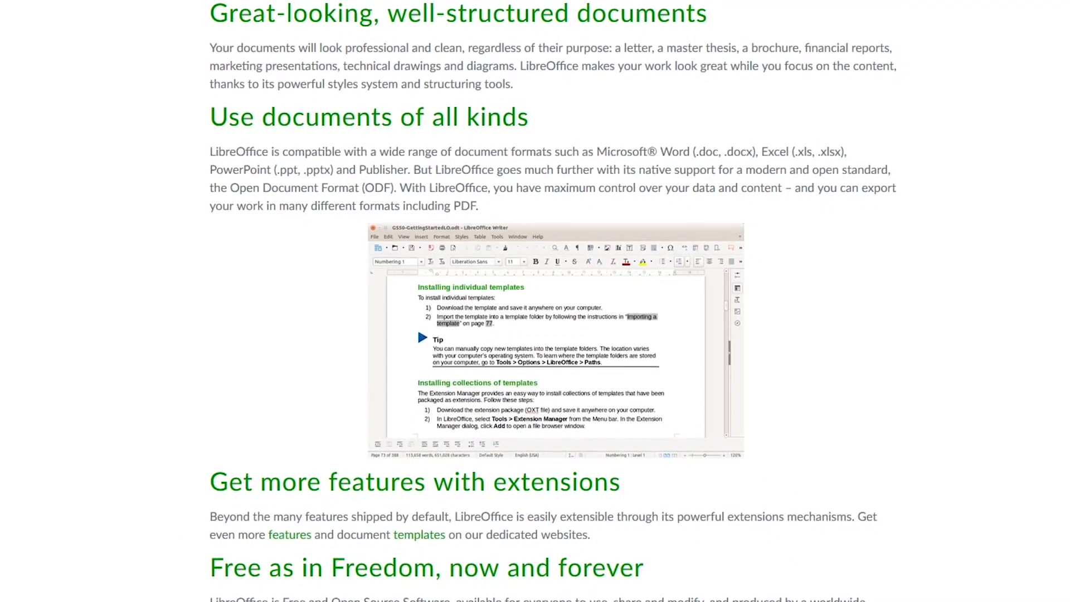
scroll("down", 3)
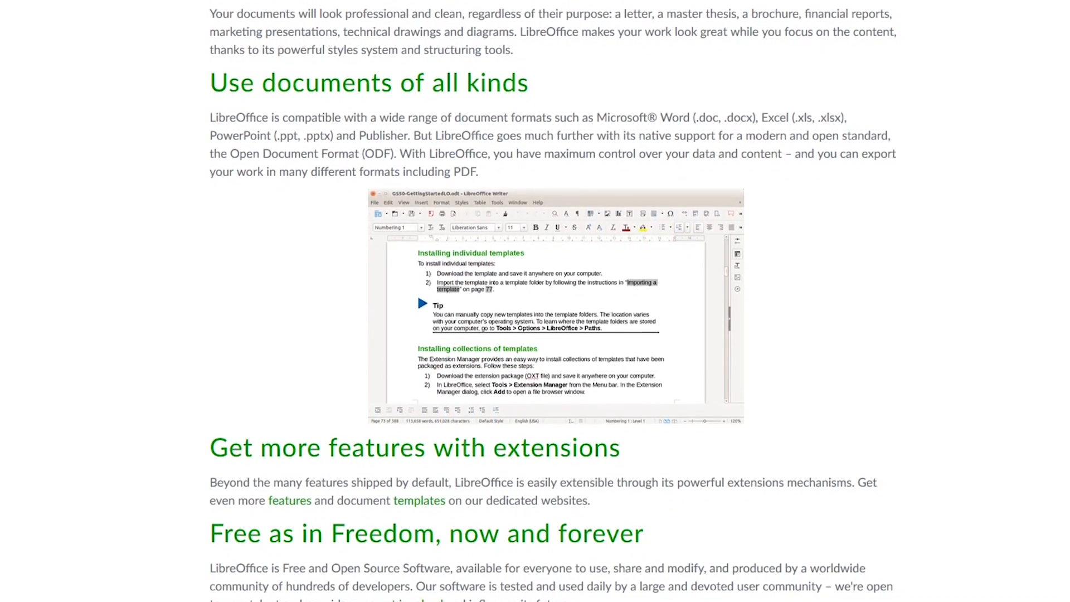
scroll("down", 3)
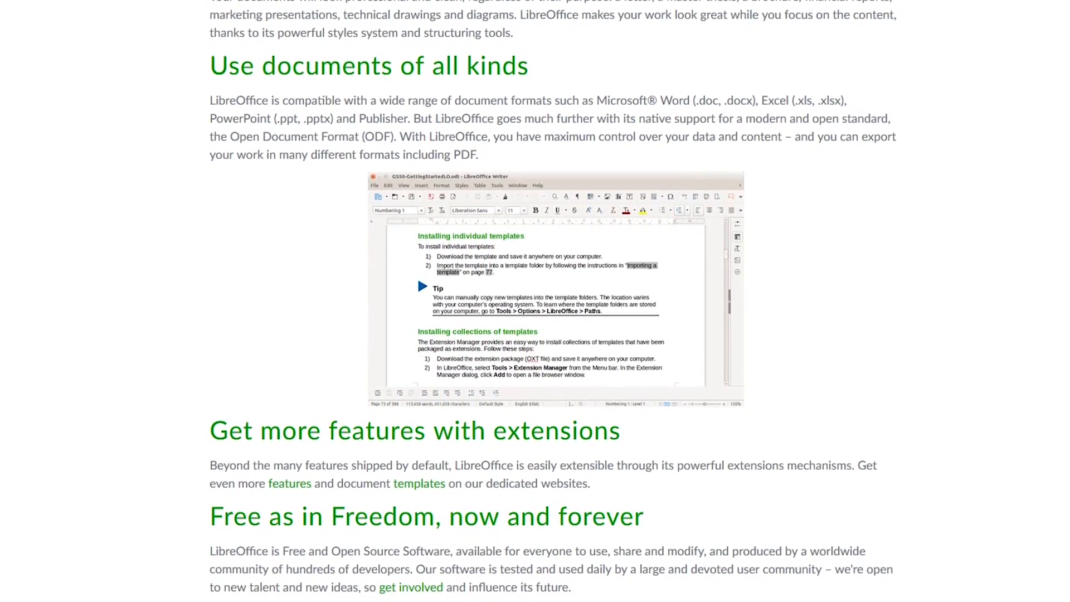
scroll("down", 3)
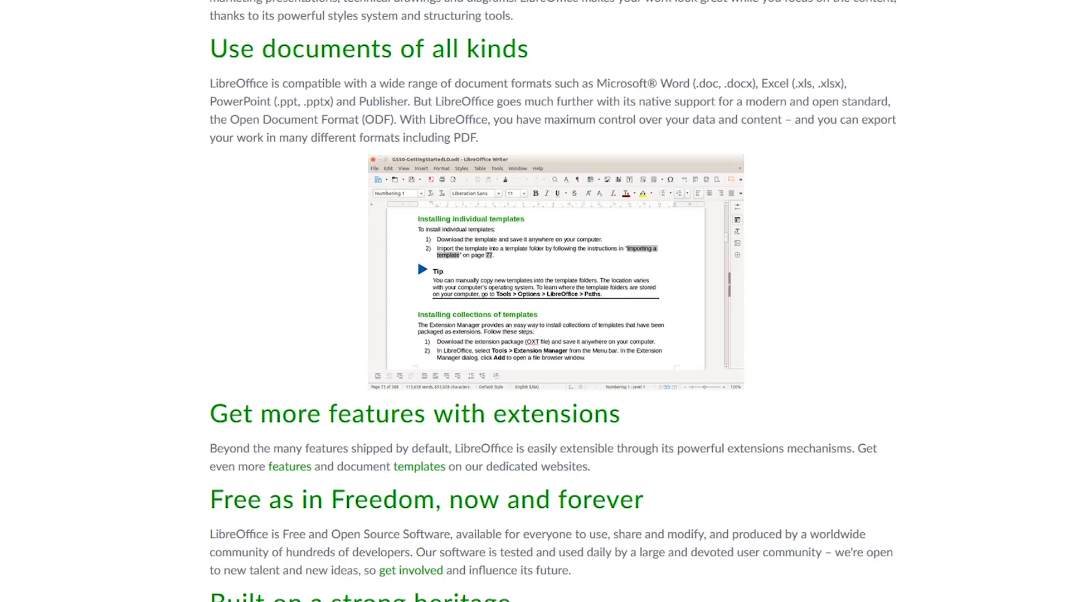
scroll("down", 3)
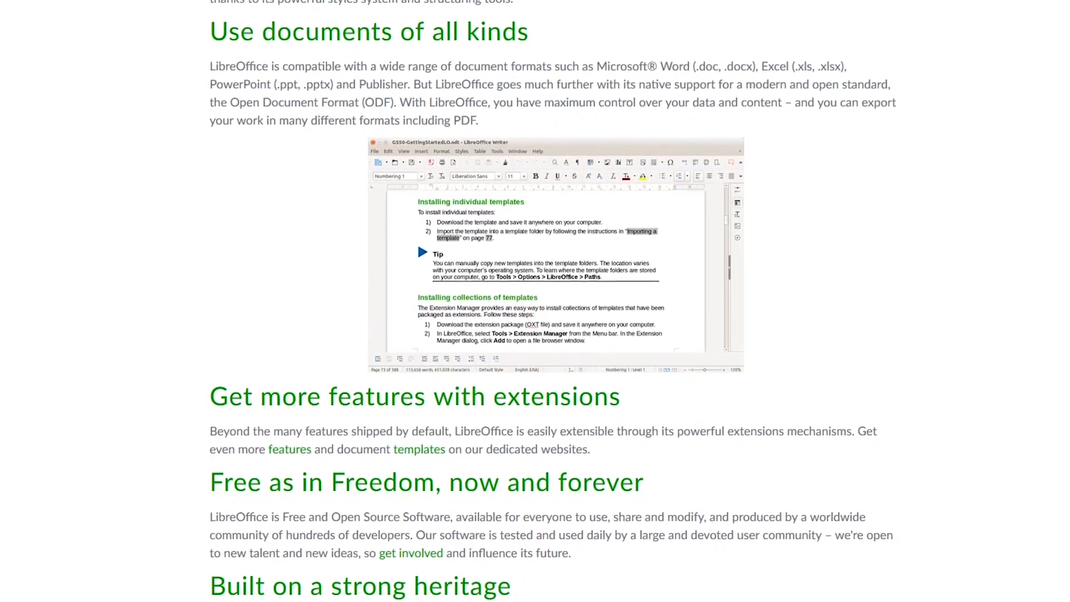
left_click(410, 449)
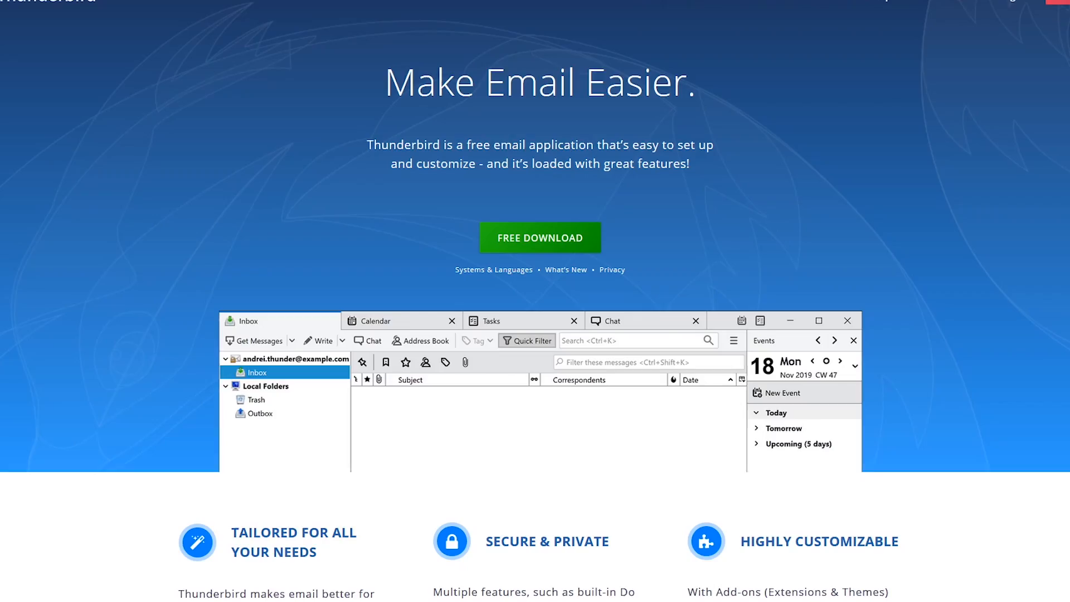
Step: Scroll the Thunderbird homepage slightly to show the Make Email Easier banner and feature tiles
scroll("down", 3)
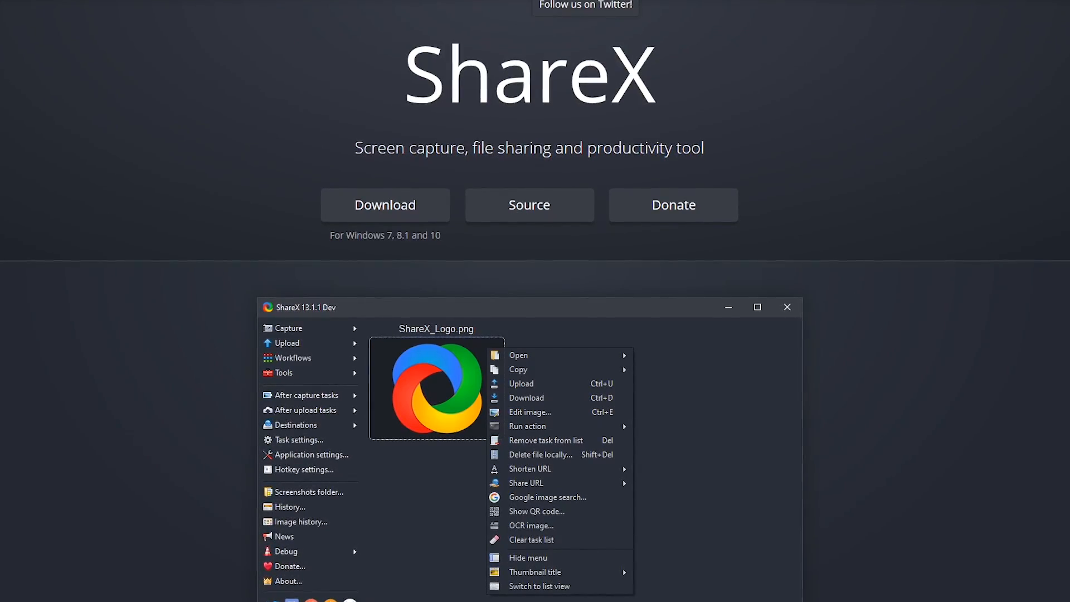
Step: Scroll getsharex.com from the ShareX banner down to the Capture and Region capture feature lists
scroll("down", 3)
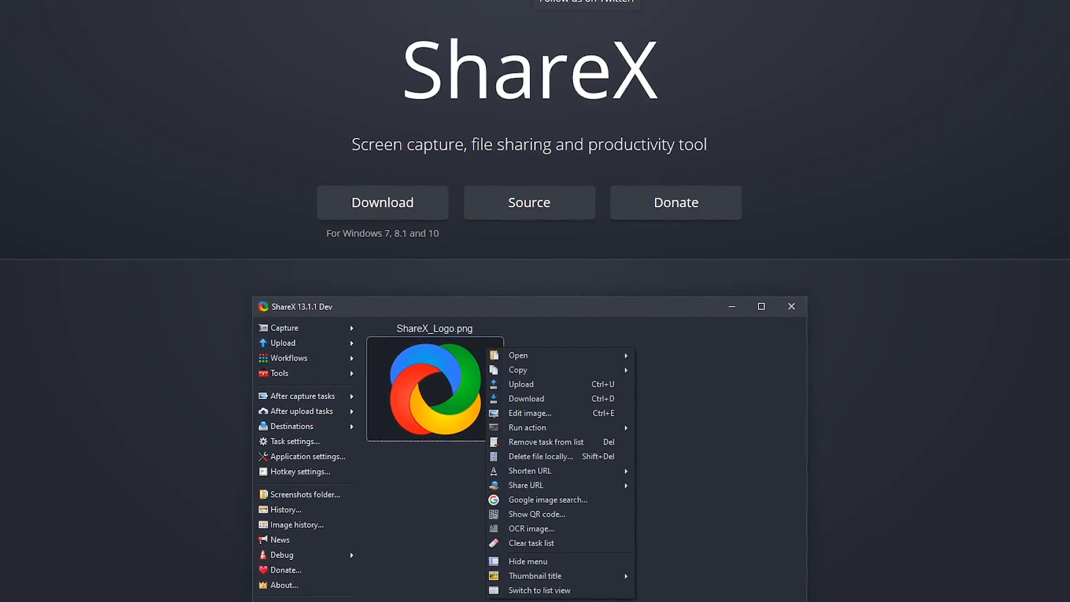
scroll("down", 3)
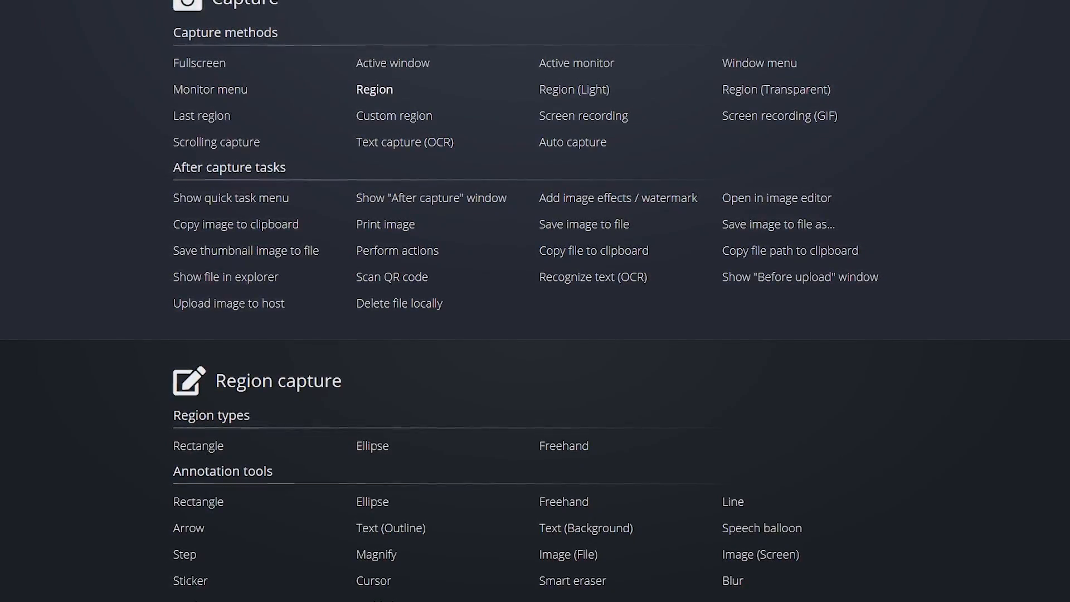
scroll("down", 3)
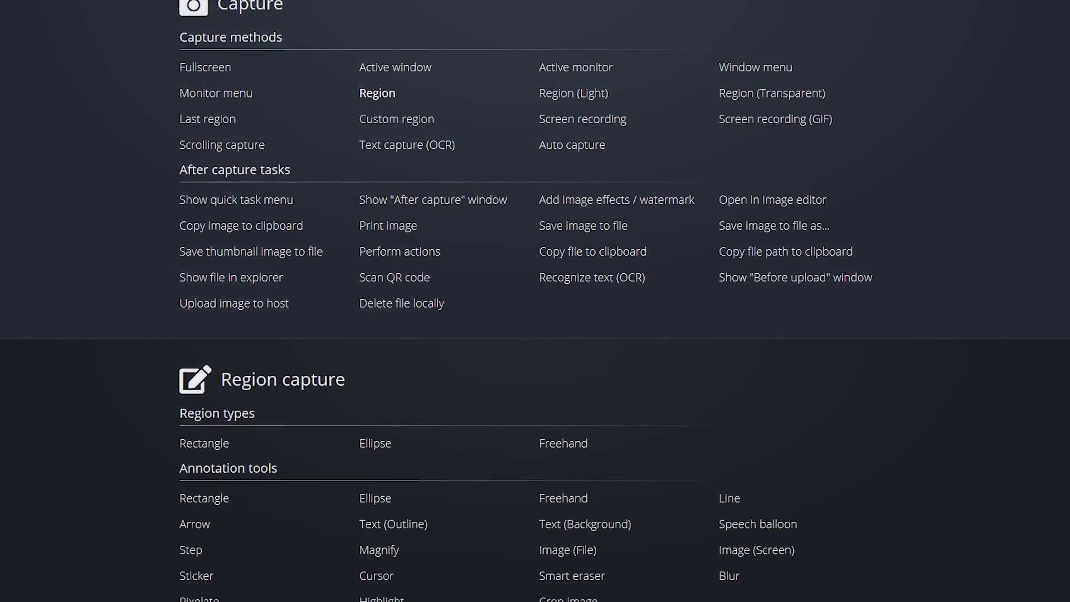
scroll("up", 3)
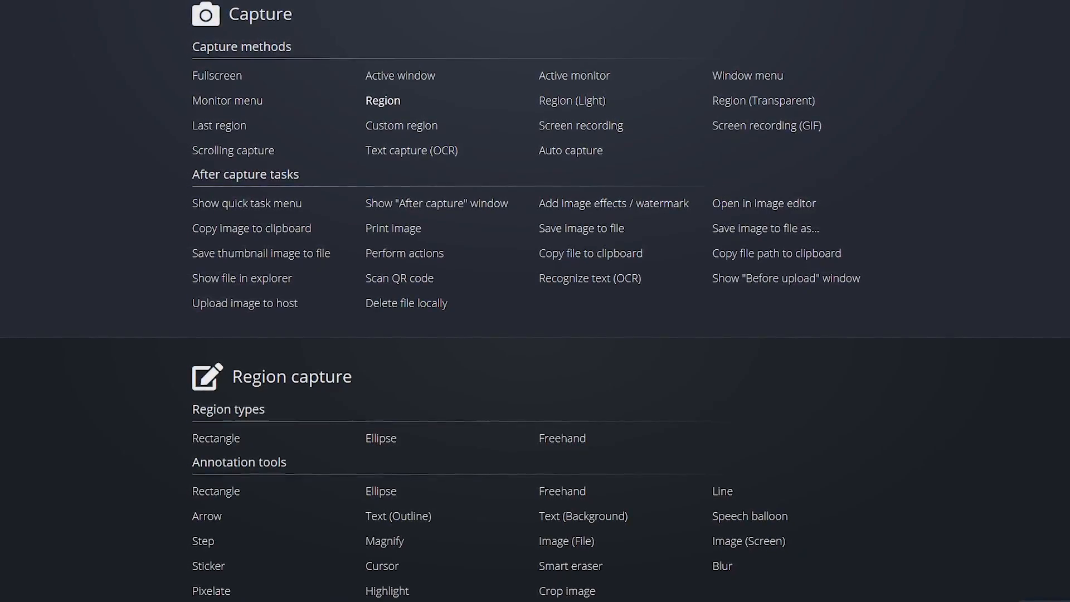
scroll("up", 3)
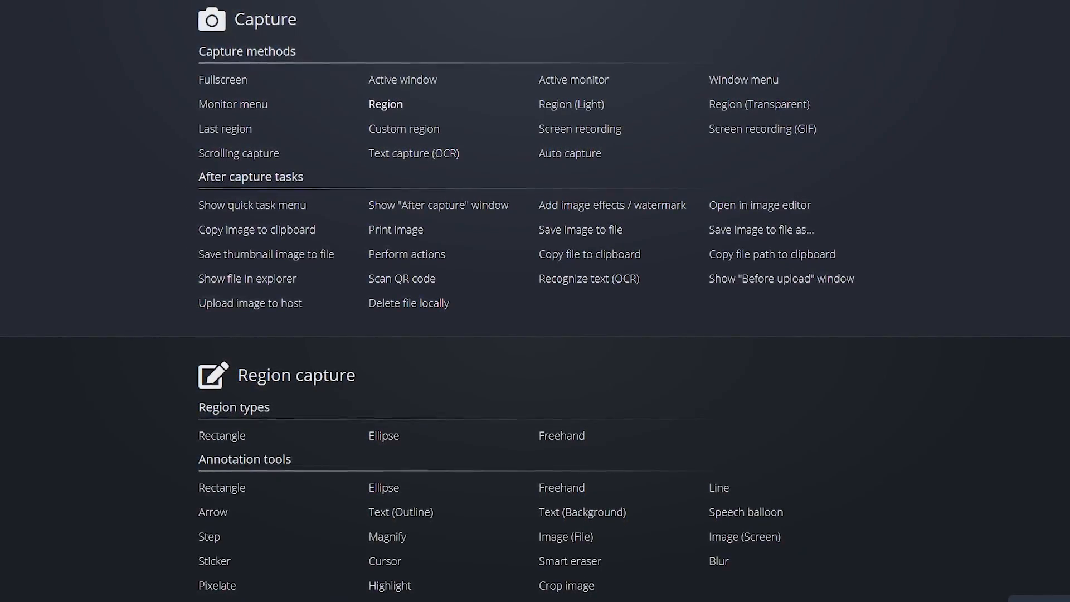
scroll("down", 3)
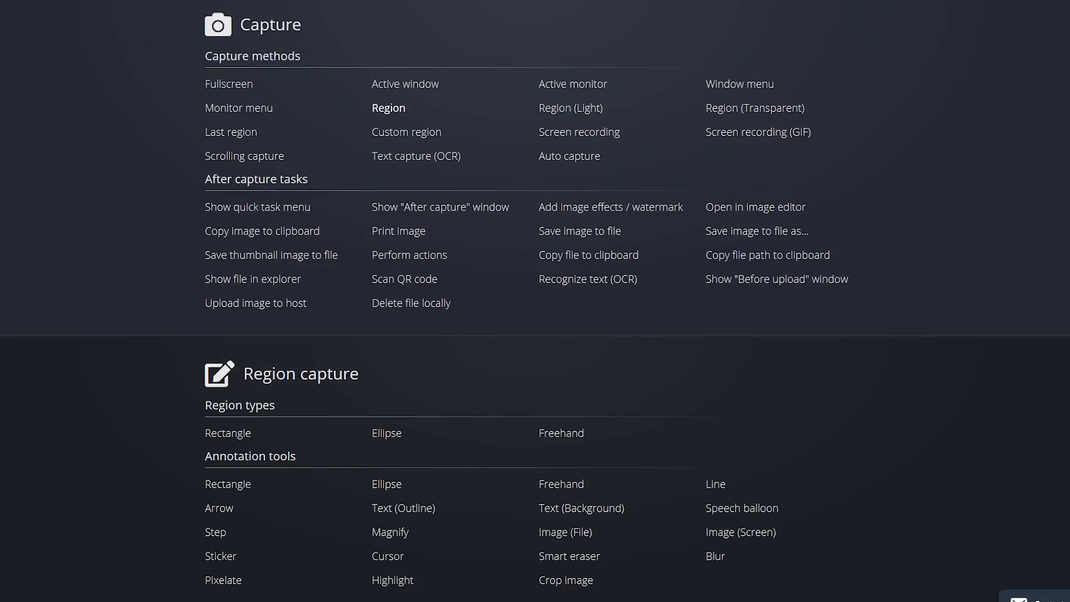
scroll("down", 3)
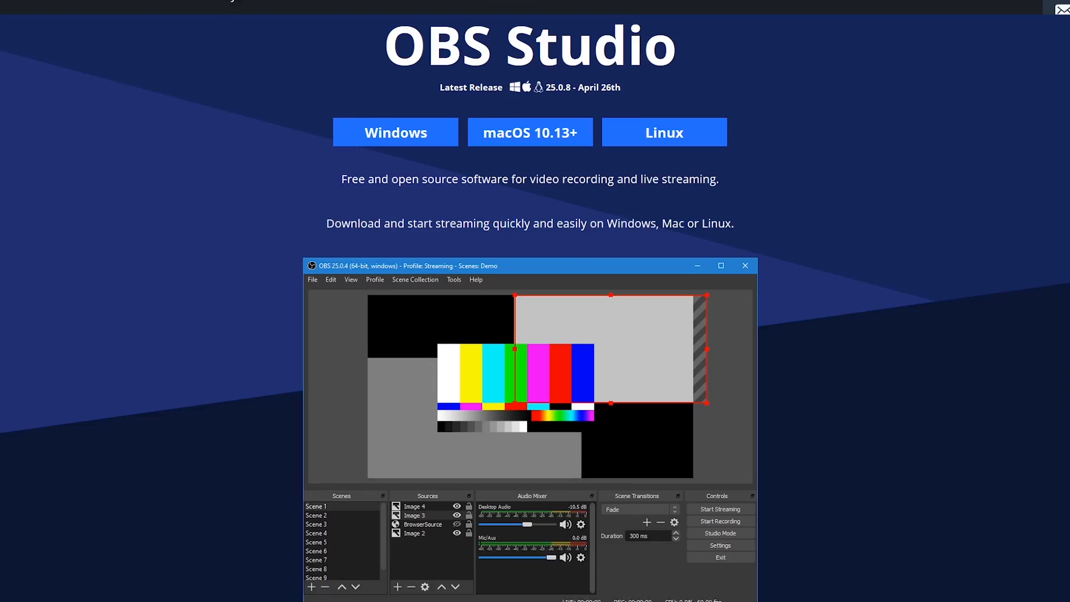
Step: Scroll the OBS Studio homepage past the download buttons to the Create Professional Productions section
scroll("down", 3)
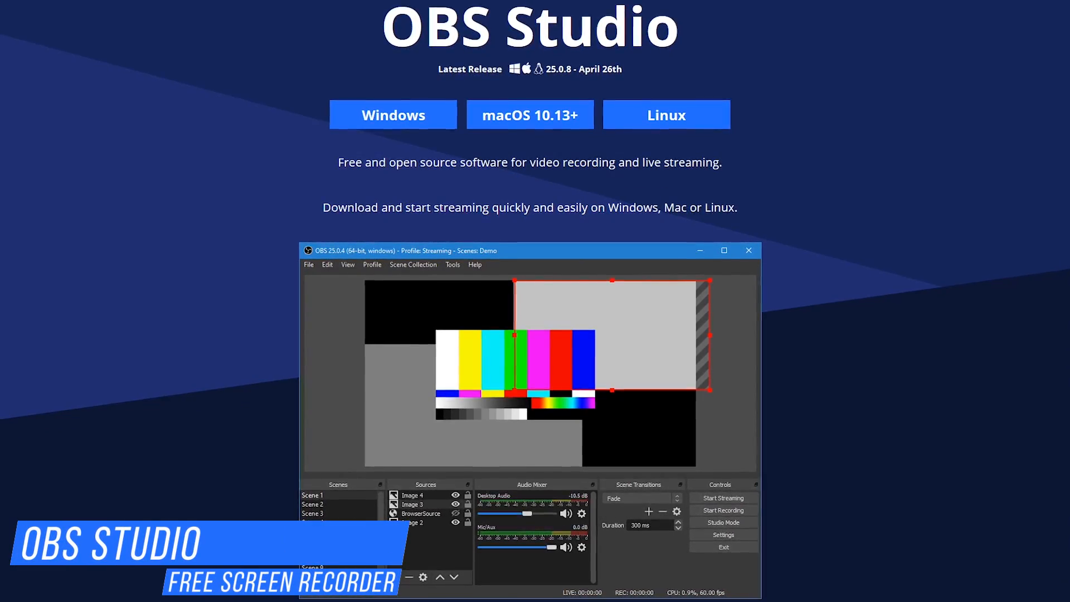
scroll("down", 3)
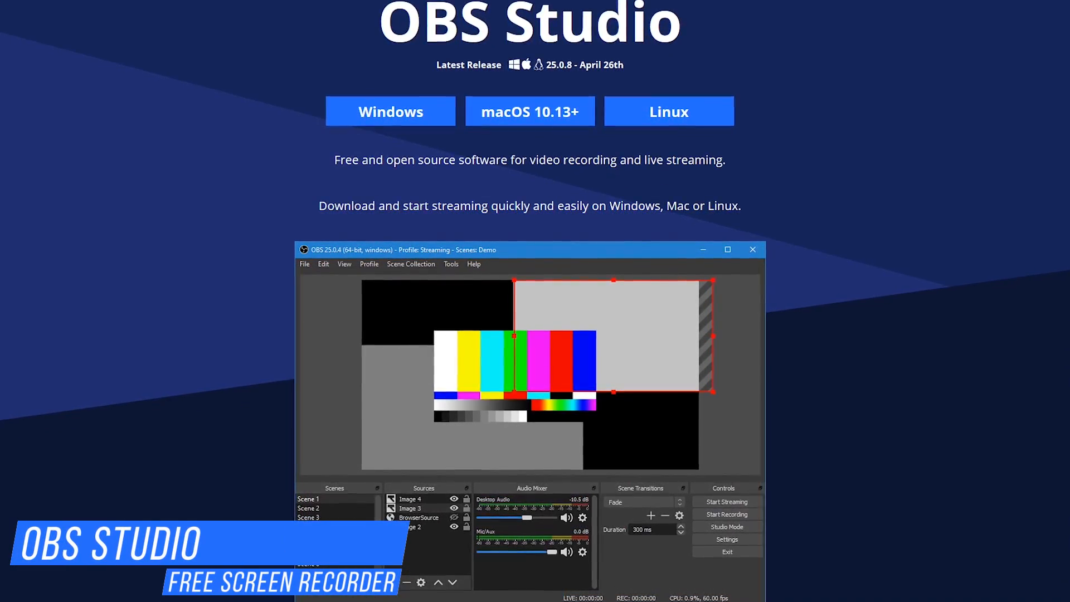
scroll("down", 3)
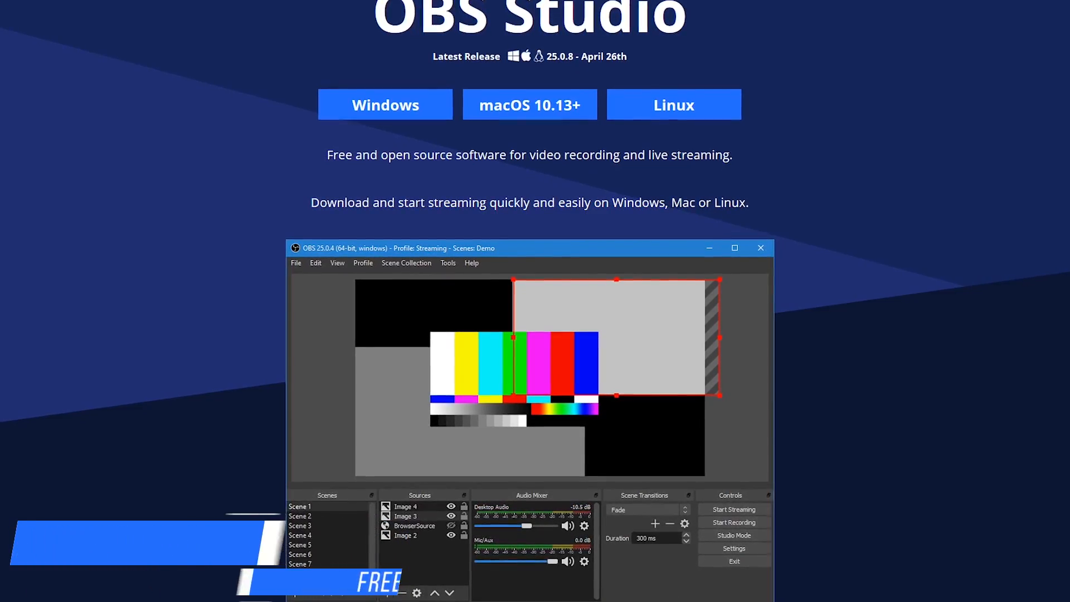
scroll("down", 3)
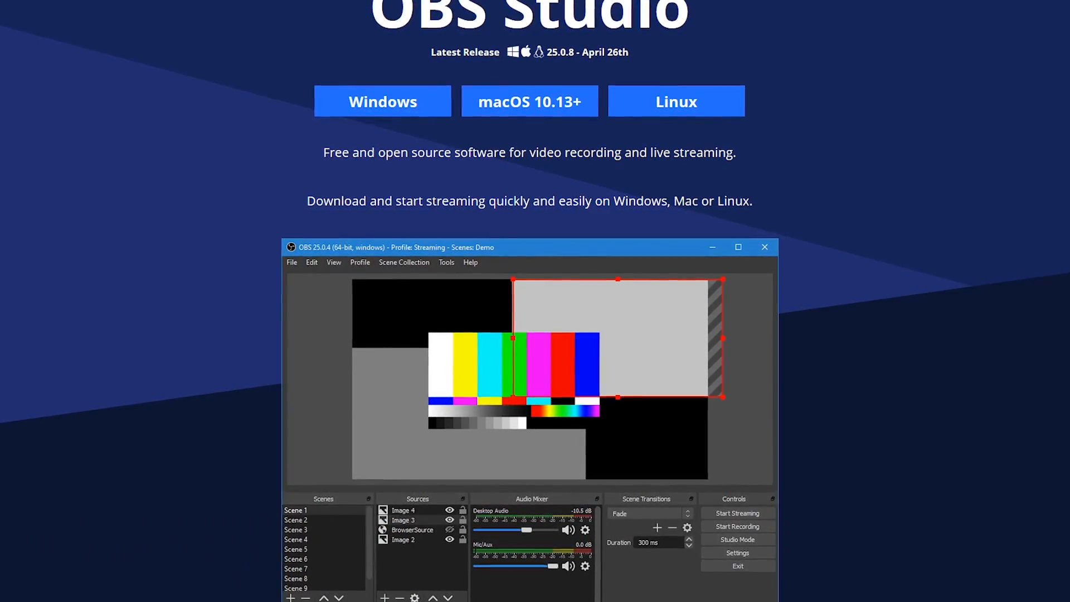
scroll("down", 3)
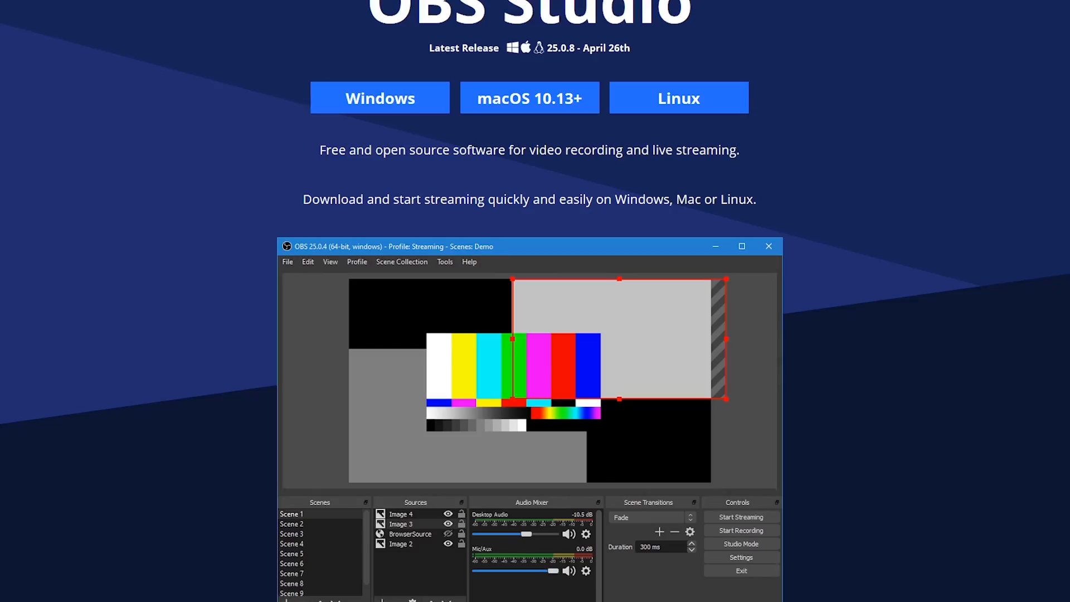
scroll("down", 3)
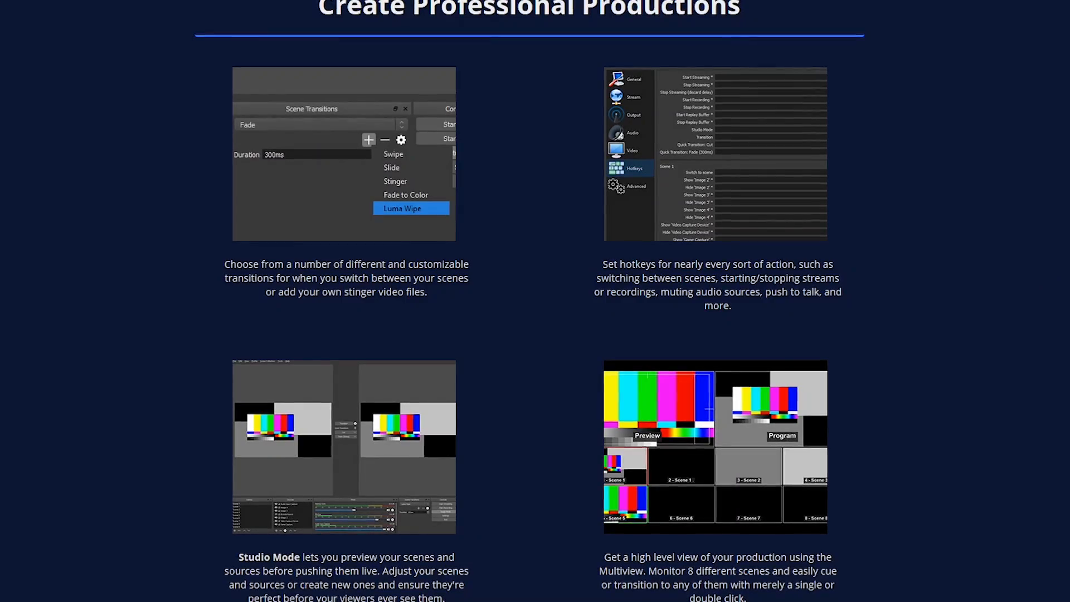
scroll("down", 3)
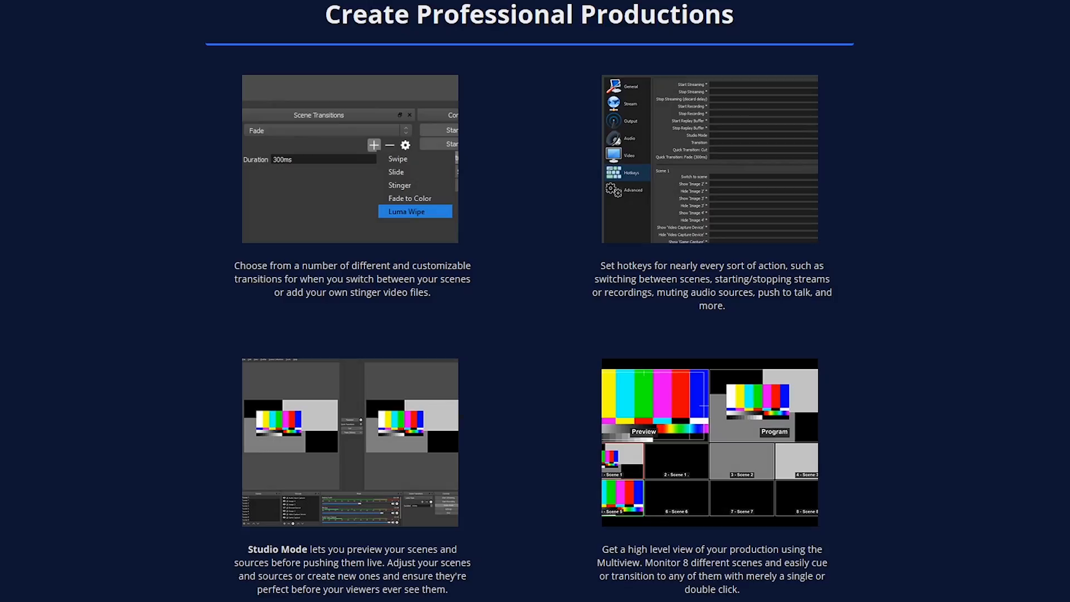
scroll("down", 3)
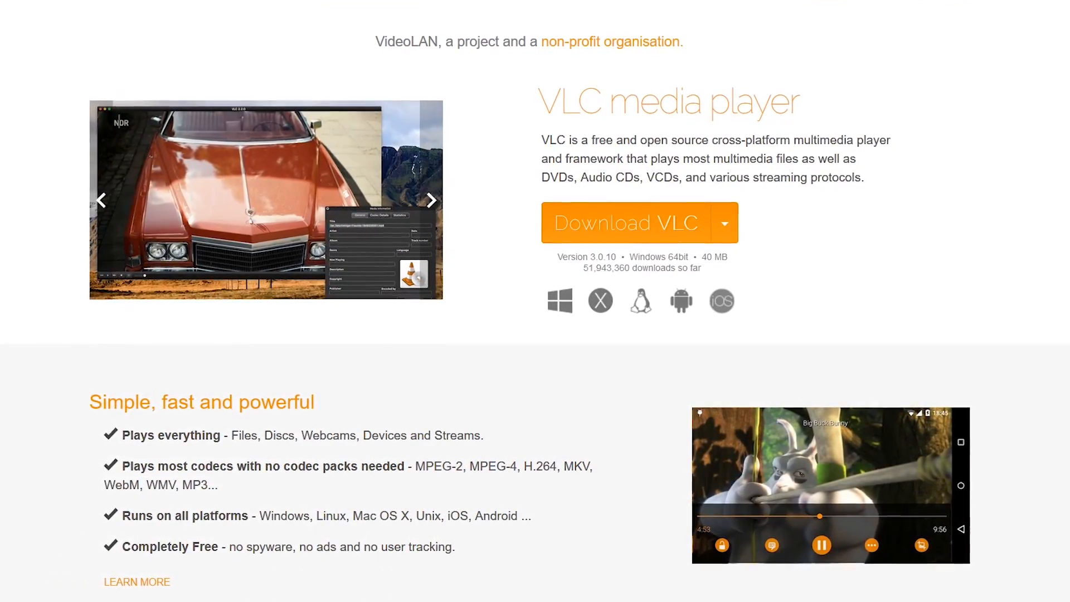
Step: Scroll the VLC homepage slightly to show the Download VLC area and the feature list
scroll("down", 3)
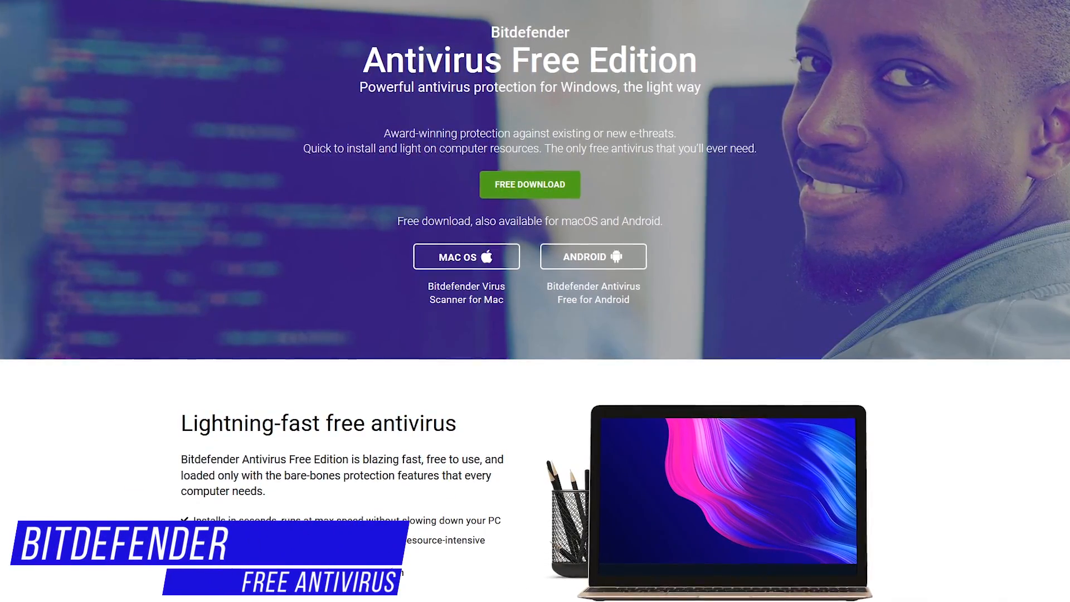
Step: Scroll the Bitdefender Antivirus Free Edition page to the award-winning technology and silent guardian sections
scroll("up", 3)
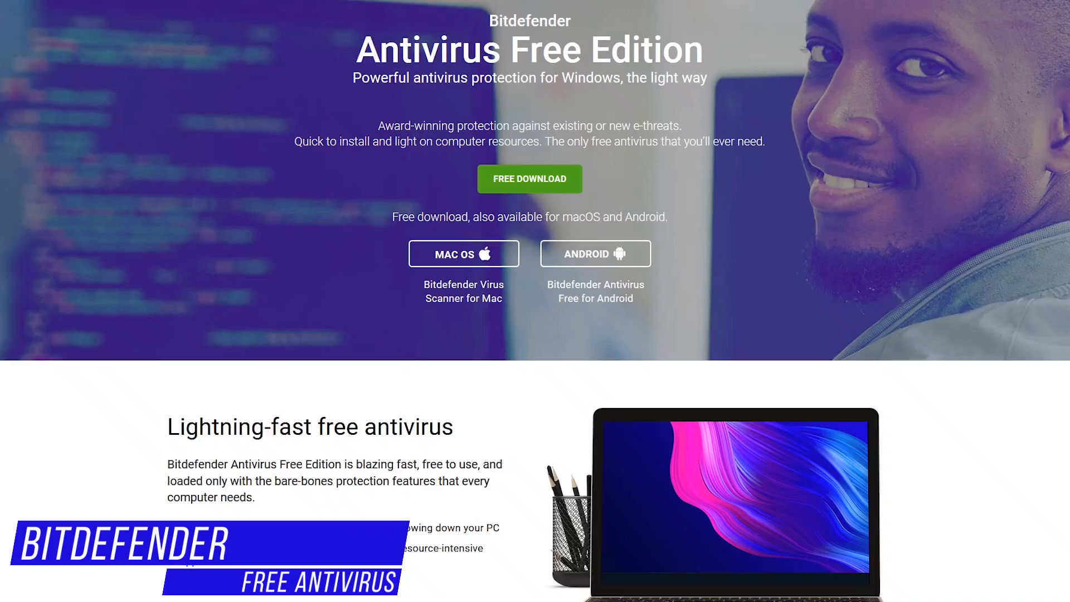
scroll("down", 3)
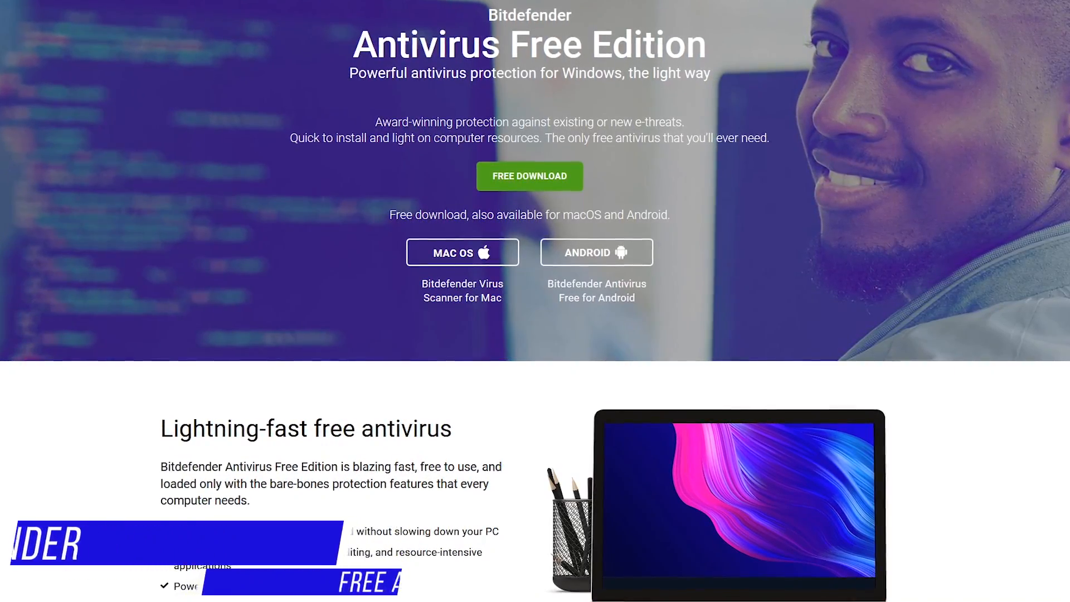
scroll("down", 3)
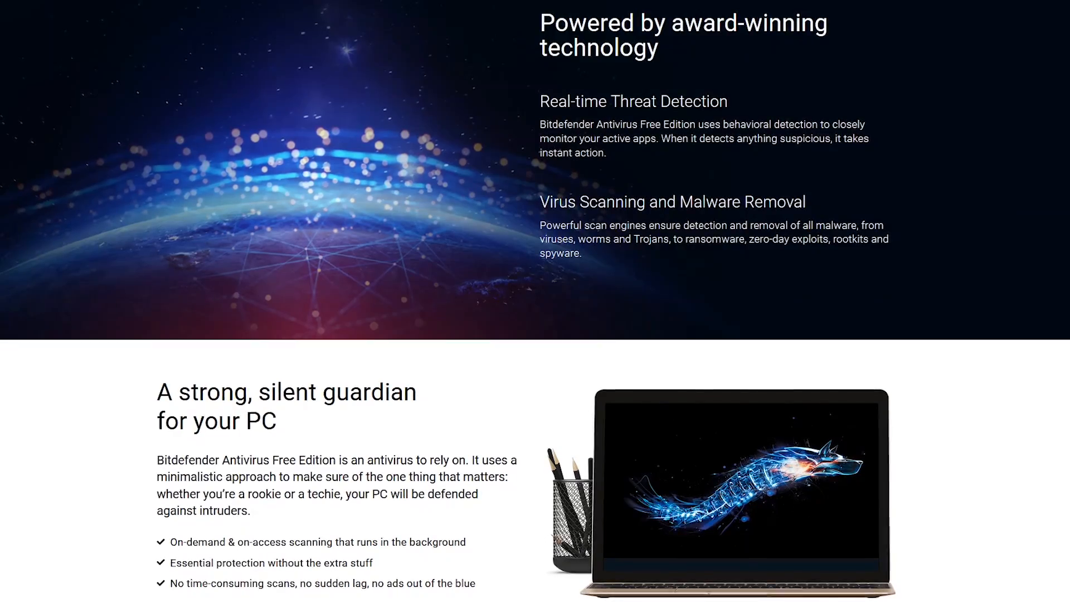
scroll("down", 3)
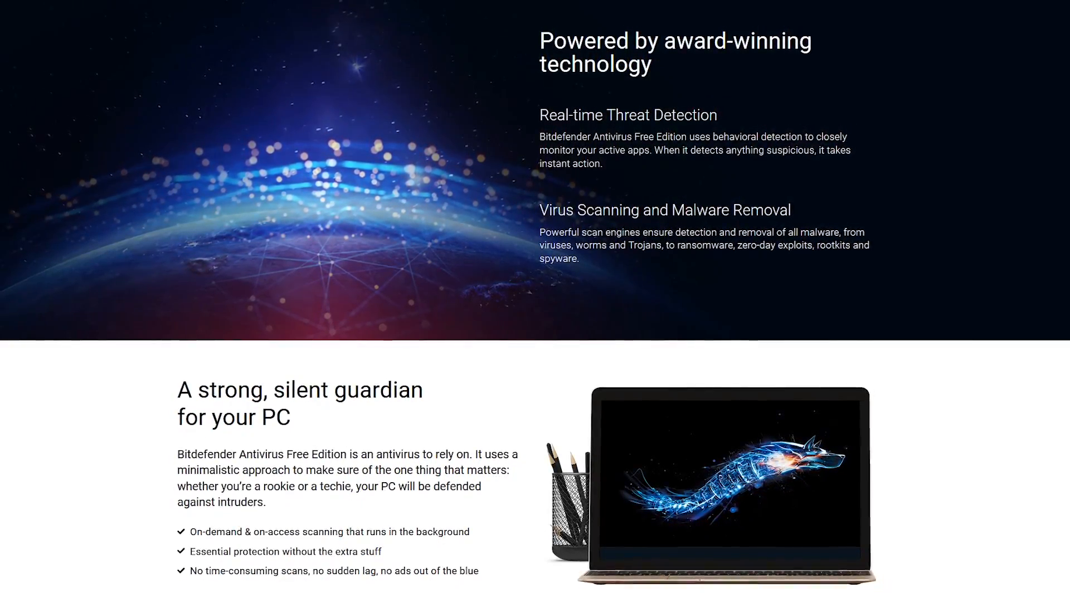
scroll("up", 3)
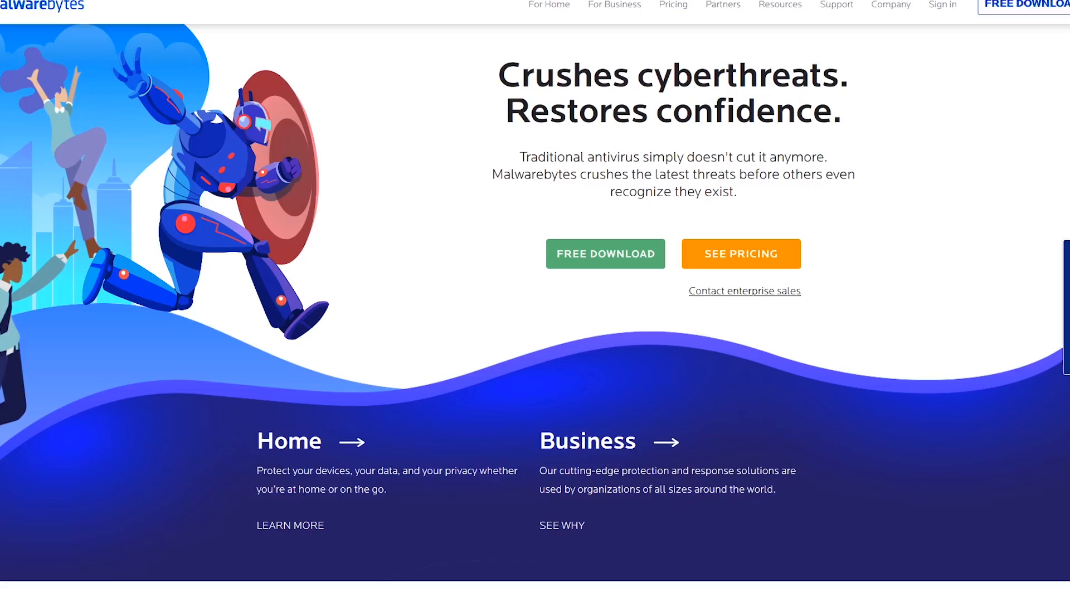
Step: From the Malwarebytes homepage reach the Free vs Premium comparison table with Premium at $39.99 per year
scroll("down", 3)
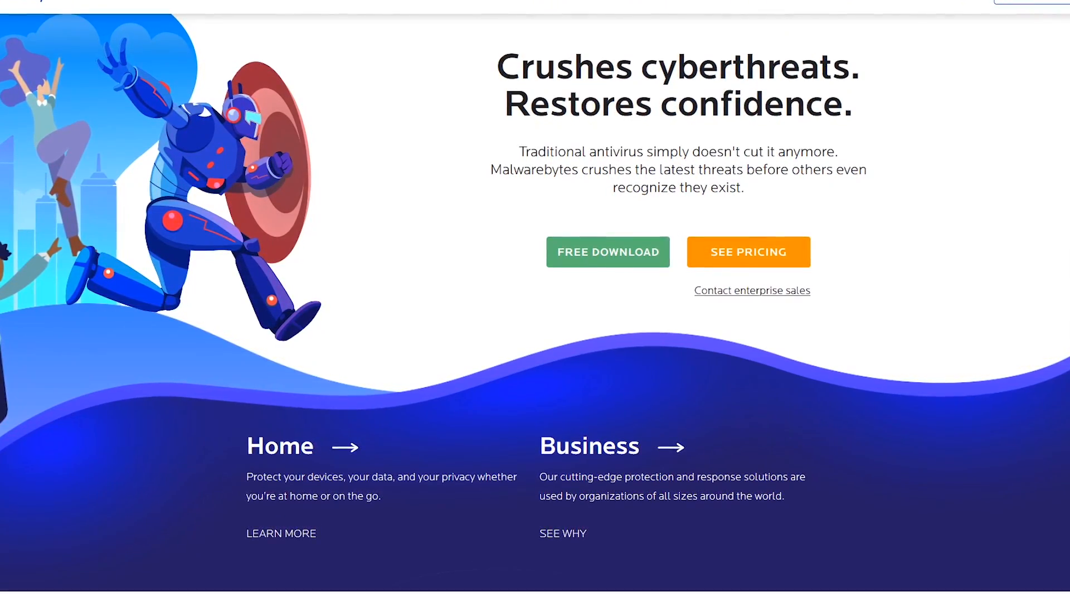
scroll("up", 3)
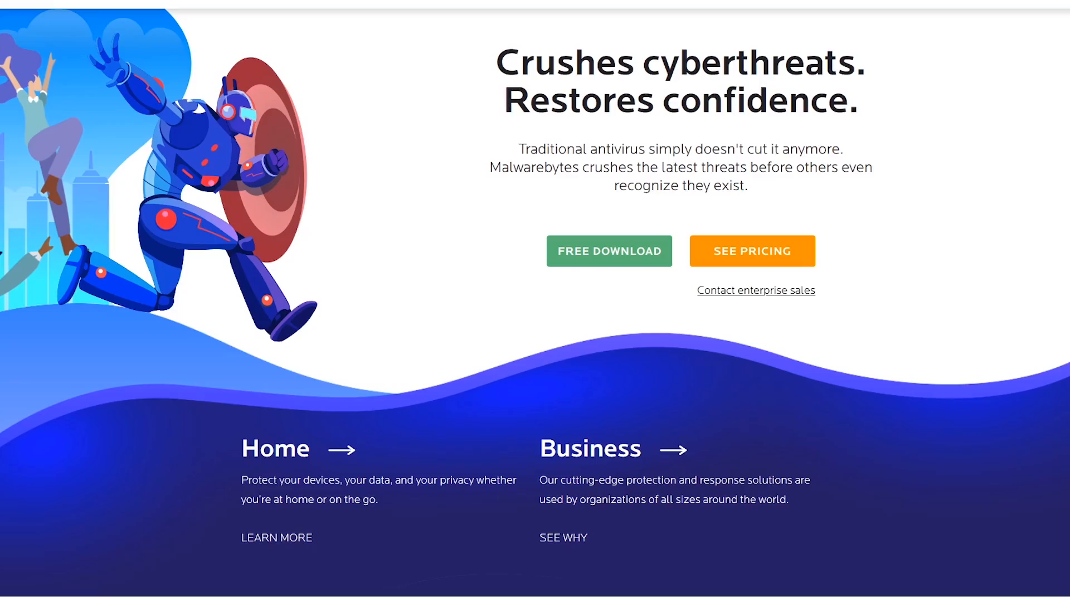
left_click(609, 251)
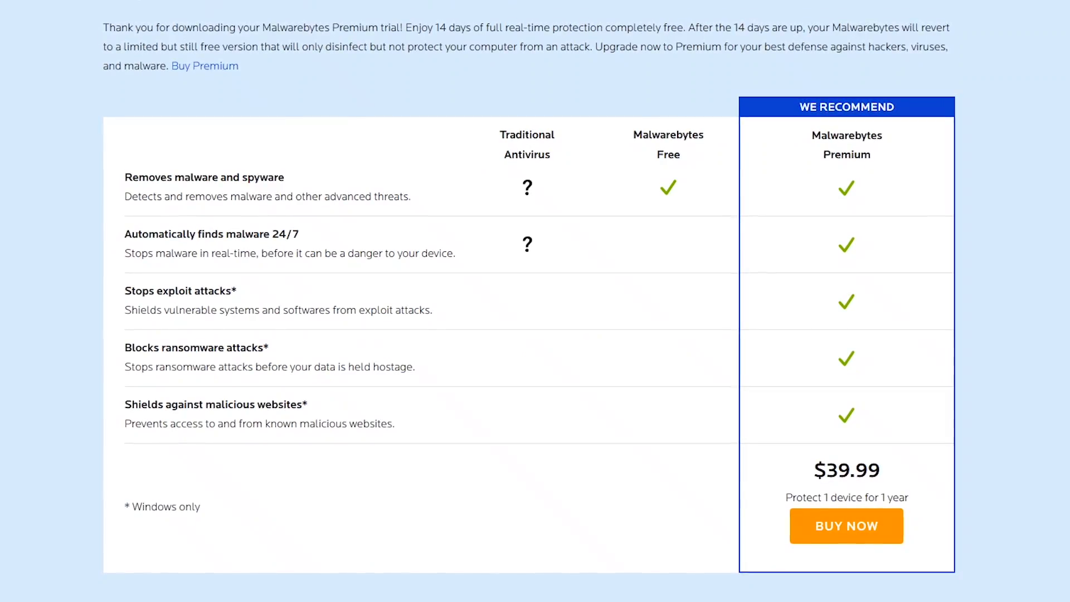
scroll("up", 3)
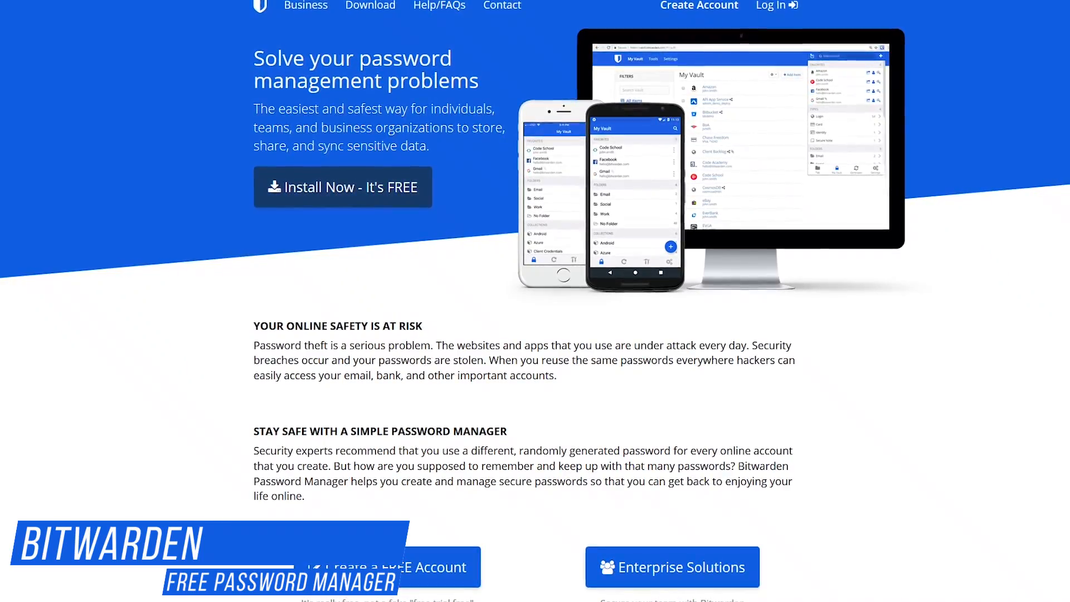
Step: Scroll the Bitwarden homepage from the password manager banner to the Install and Sync All of Your Devices section
scroll("up", 3)
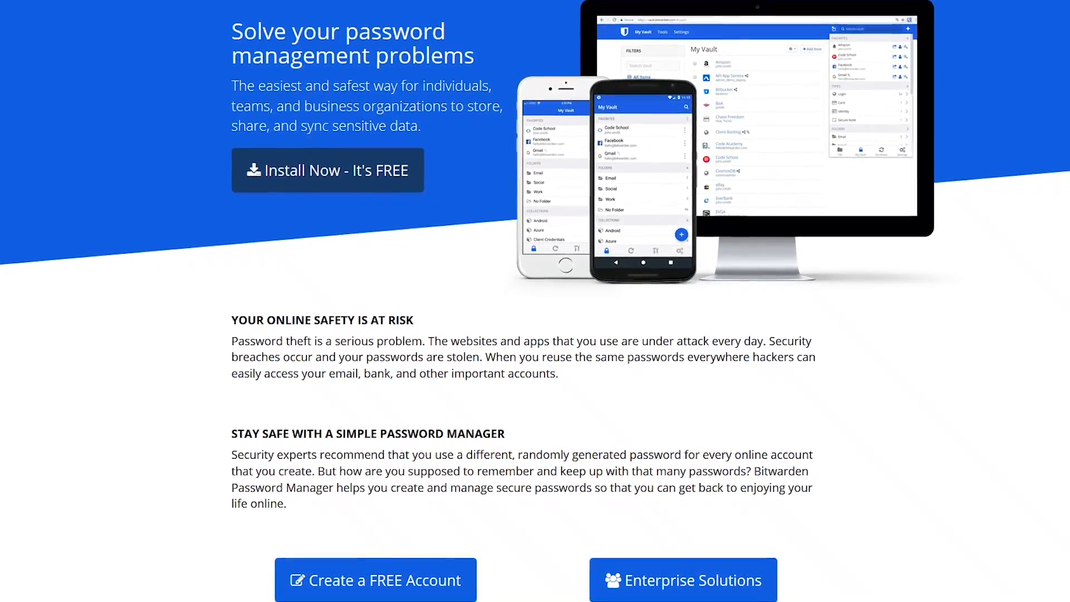
scroll("down", 3)
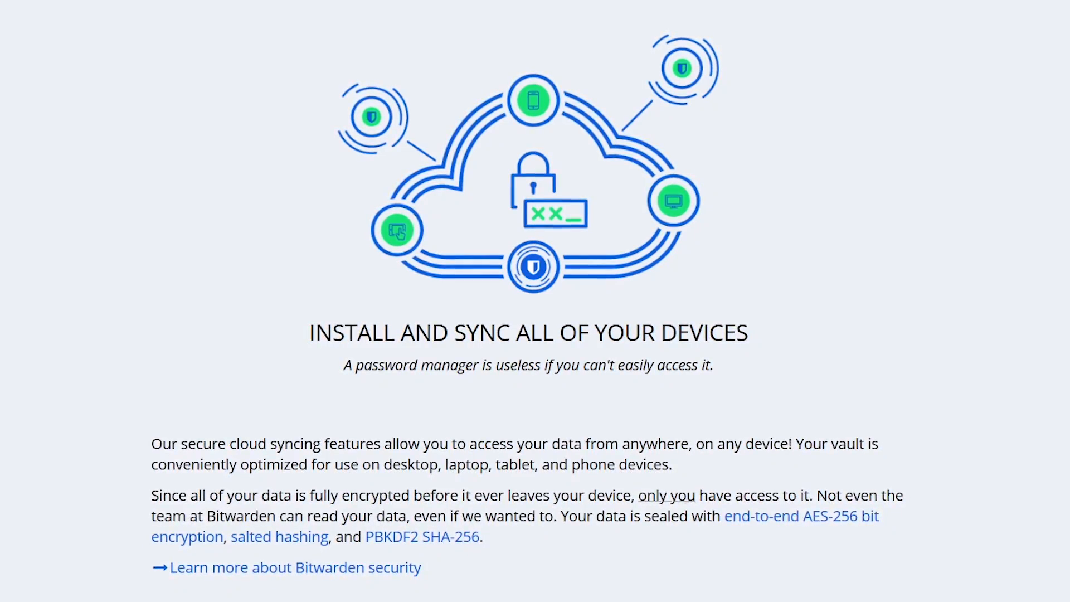
scroll("down", 3)
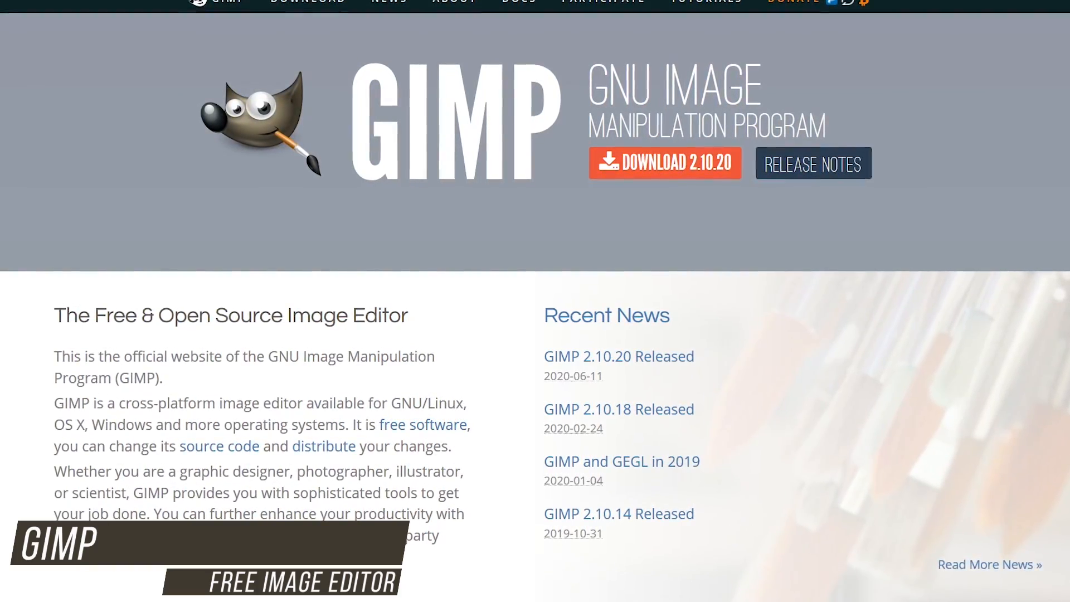
Step: Scroll the GIMP homepage through its feature tiles down to the GIMP 2.10.20 for Windows download page
scroll("down", 3)
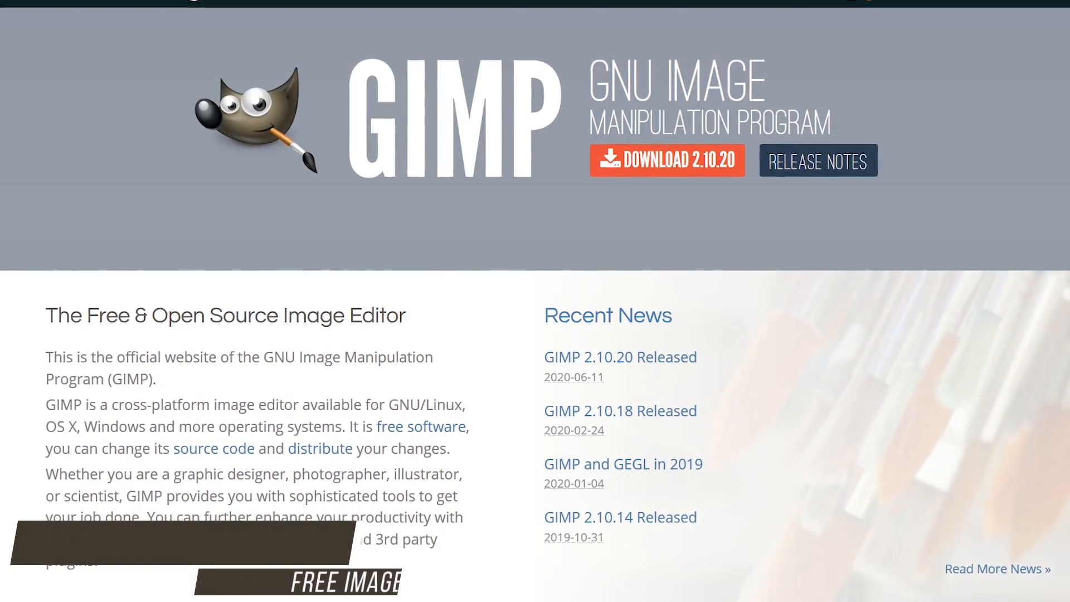
scroll("up", 3)
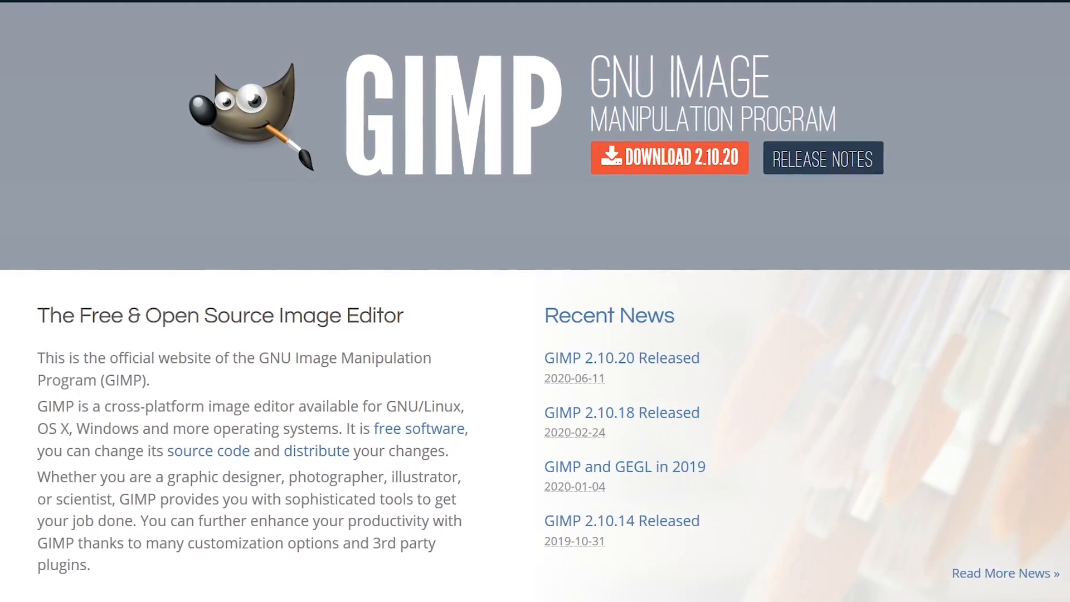
scroll("down", 3)
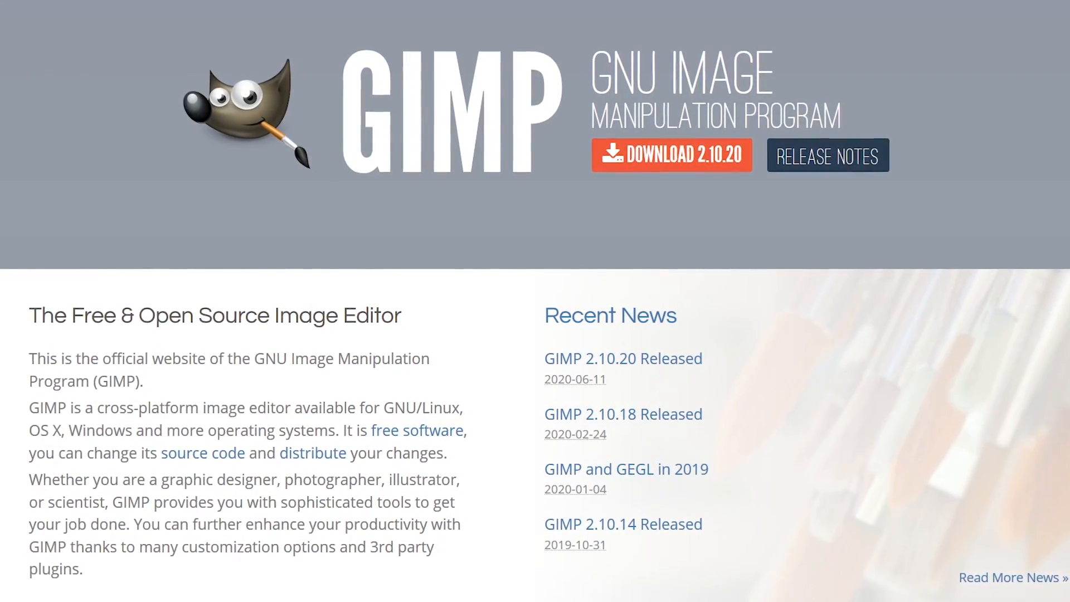
scroll("down", 3)
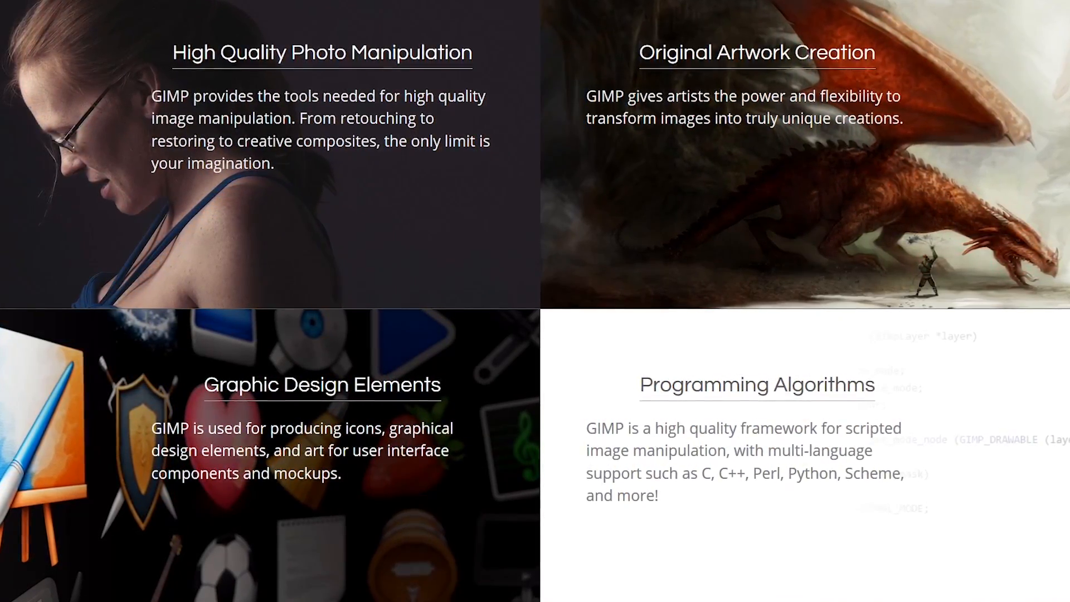
scroll("down", 3)
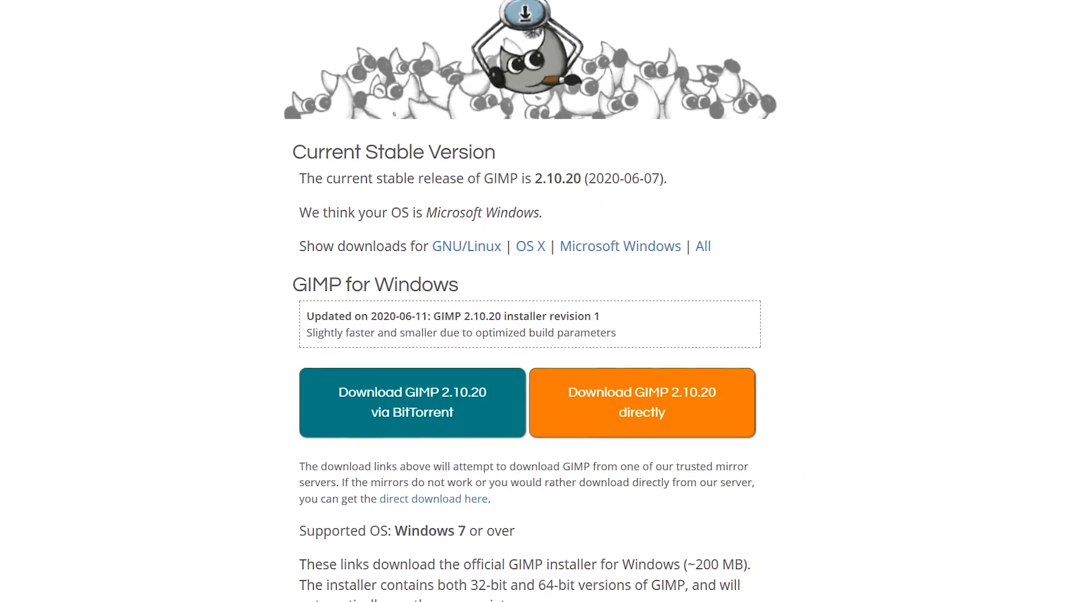
scroll("down", 3)
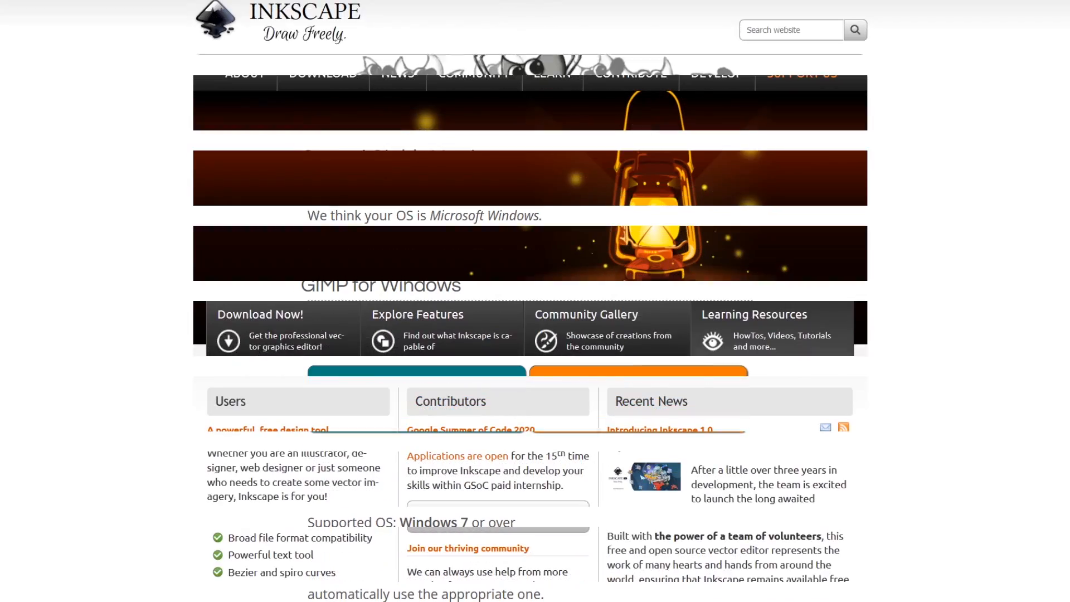
Step: Scroll Inkscape's feature list past Operations on paths to Text support, Rendering and File formats
scroll("up", 3)
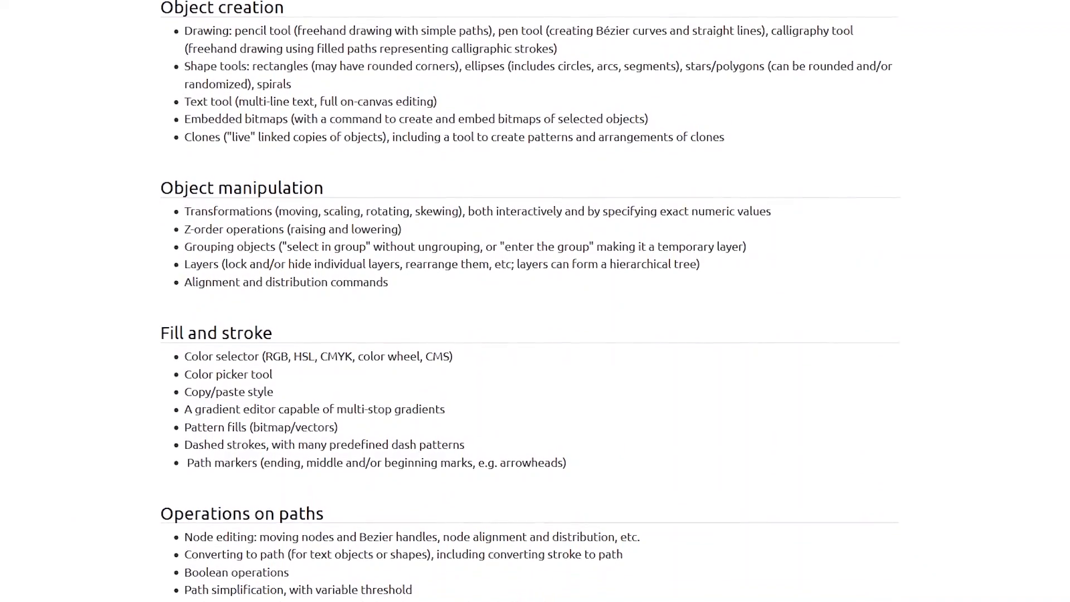
scroll("down", 3)
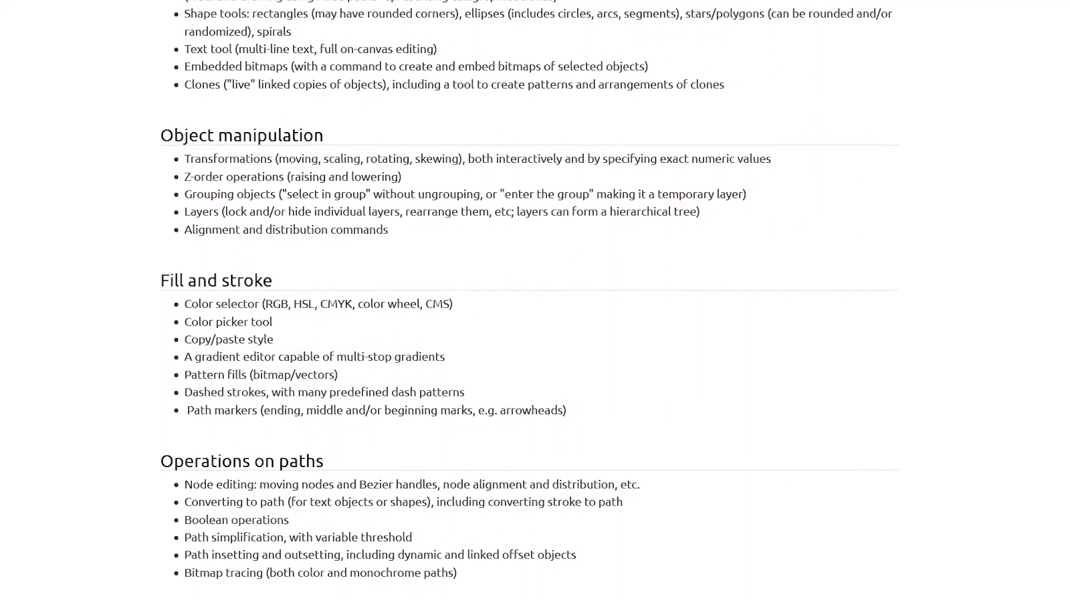
scroll("down", 3)
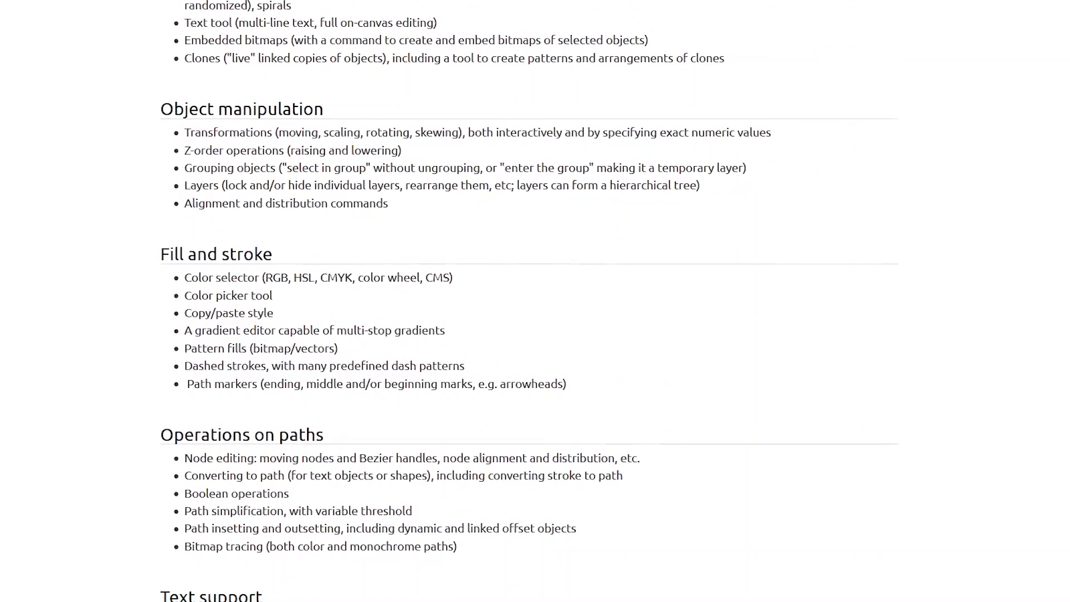
scroll("down", 3)
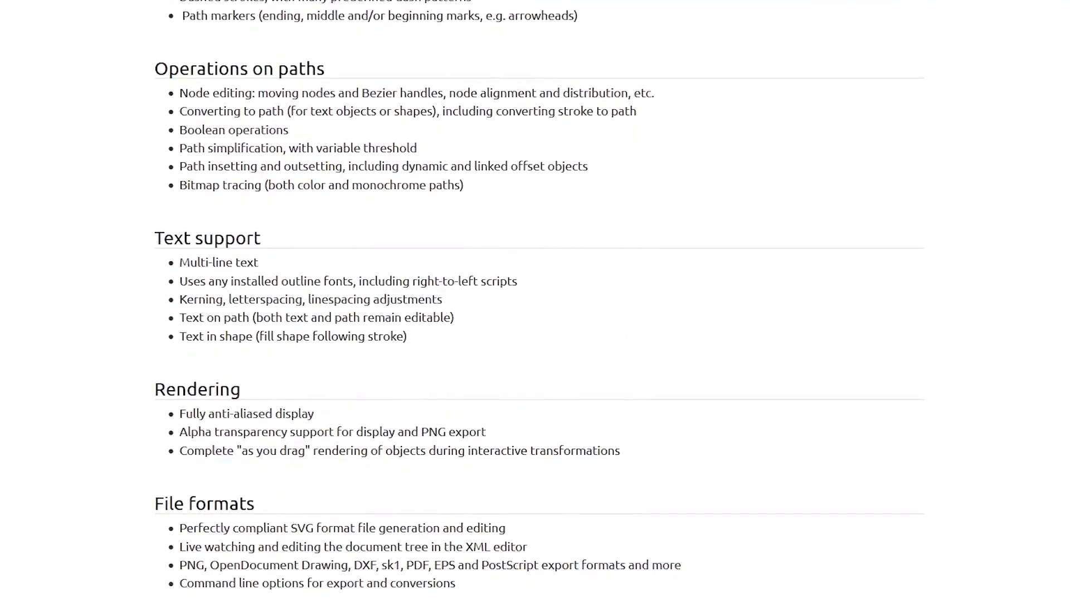
scroll("up", 3)
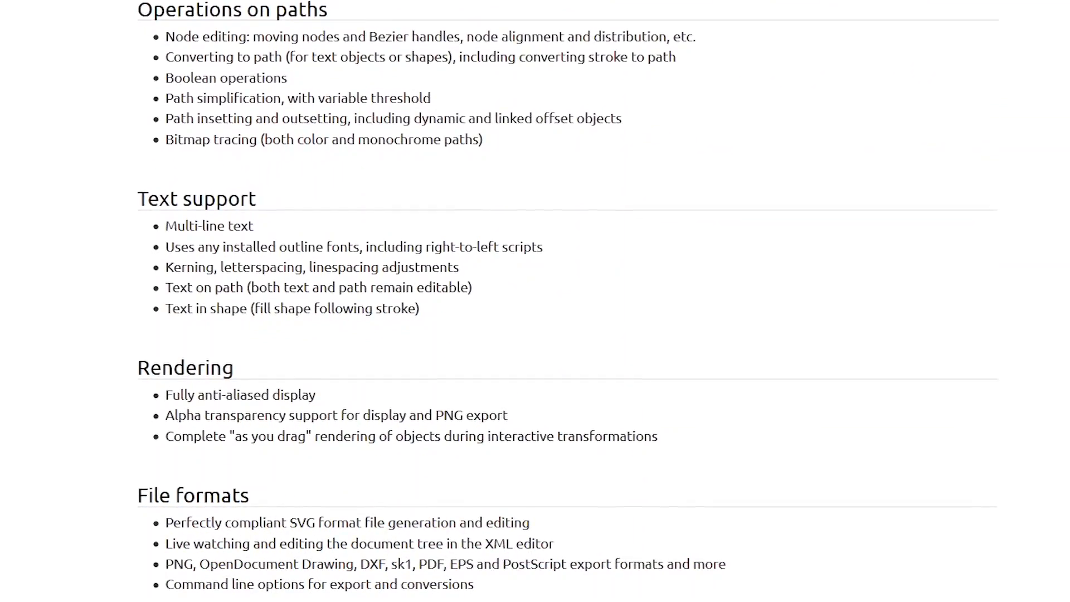
scroll("up", 3)
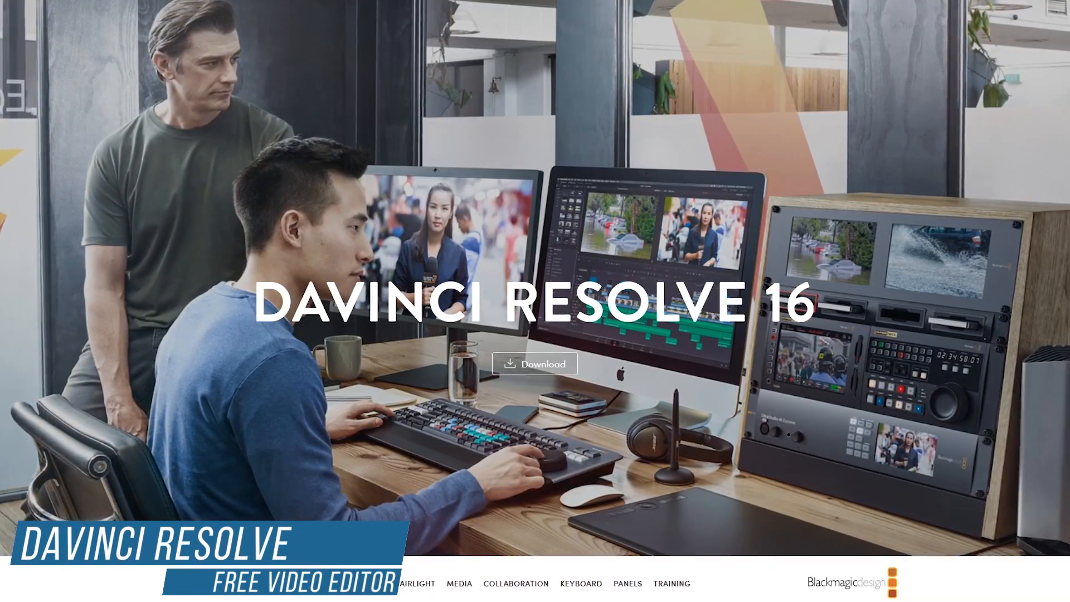
Step: Scroll DaVinci Resolve 16's page through editing and Fusion VFX features to the free and $299 Studio cards
scroll("down", 3)
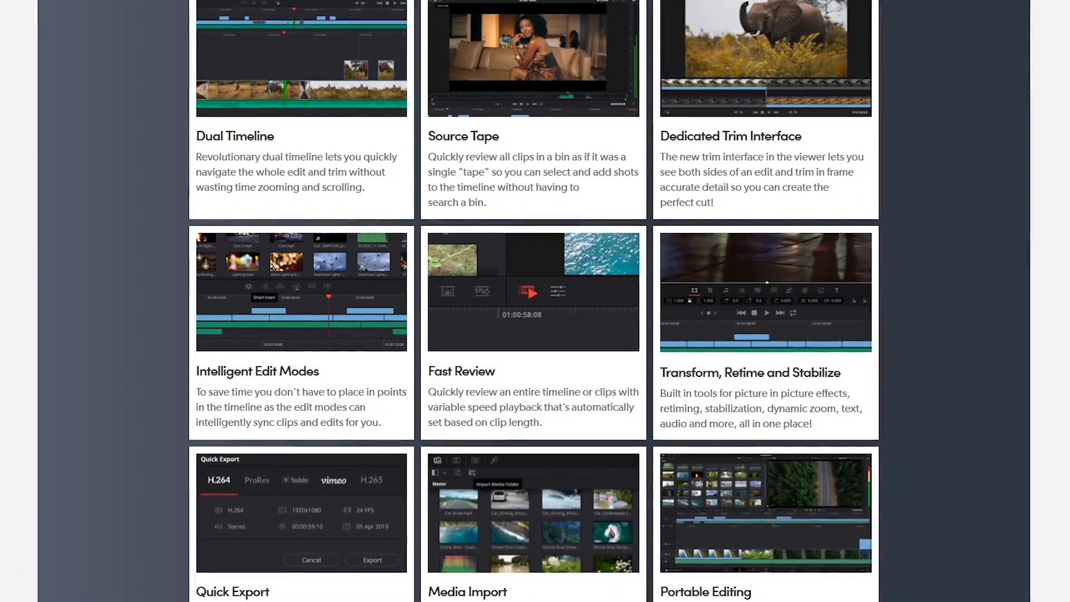
scroll("down", 3)
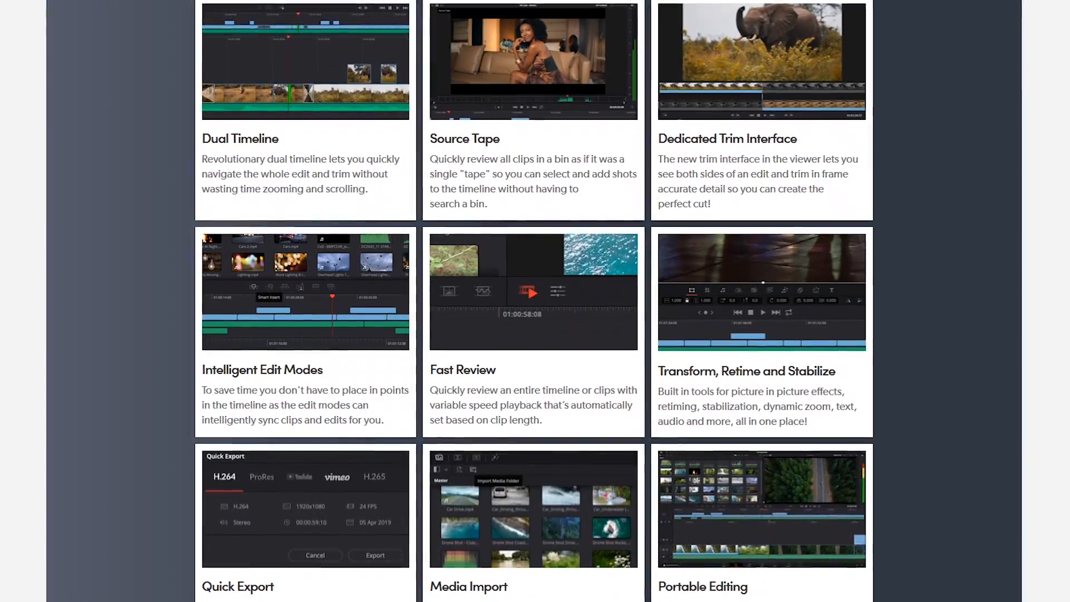
scroll("down", 3)
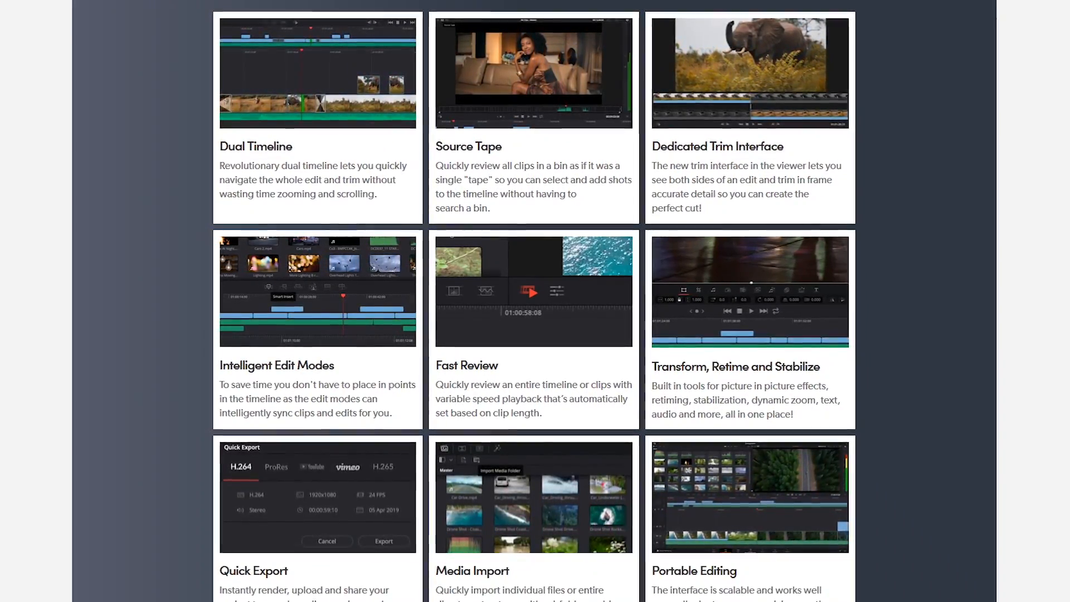
scroll("down", 3)
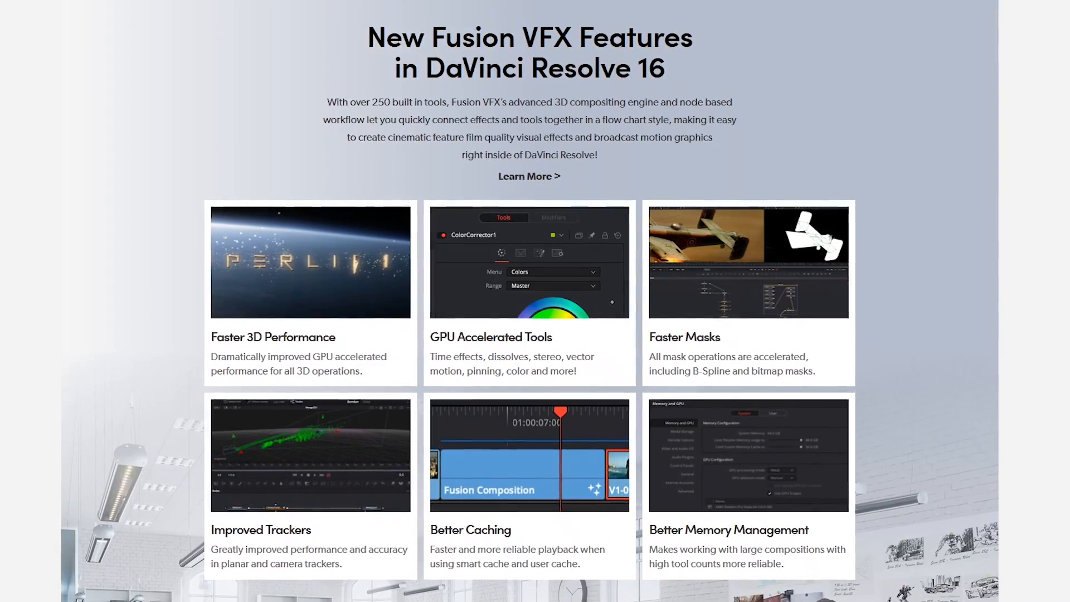
scroll("up", 3)
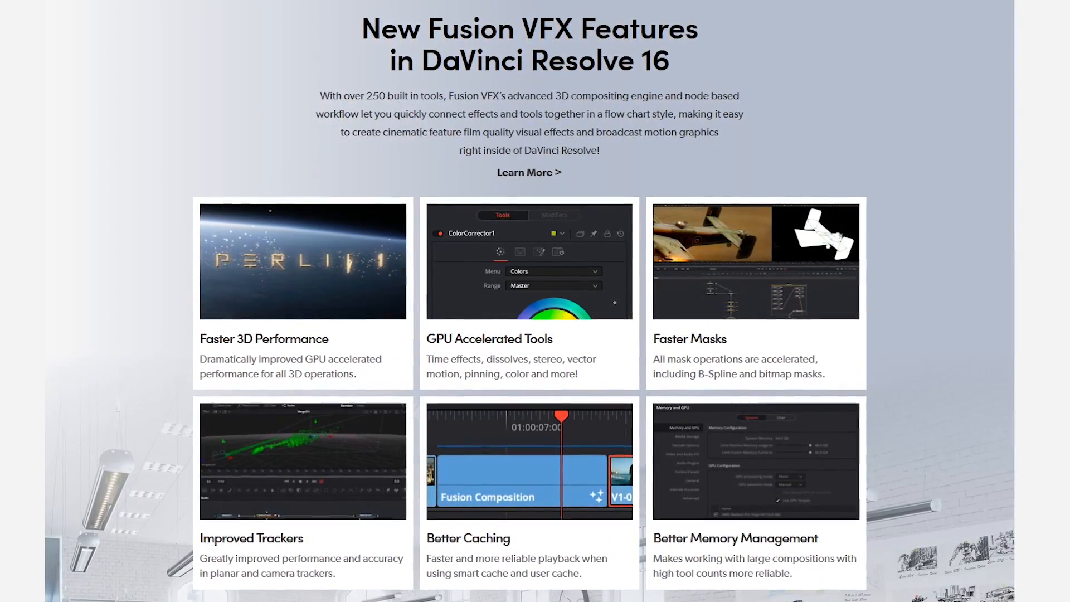
scroll("down", 3)
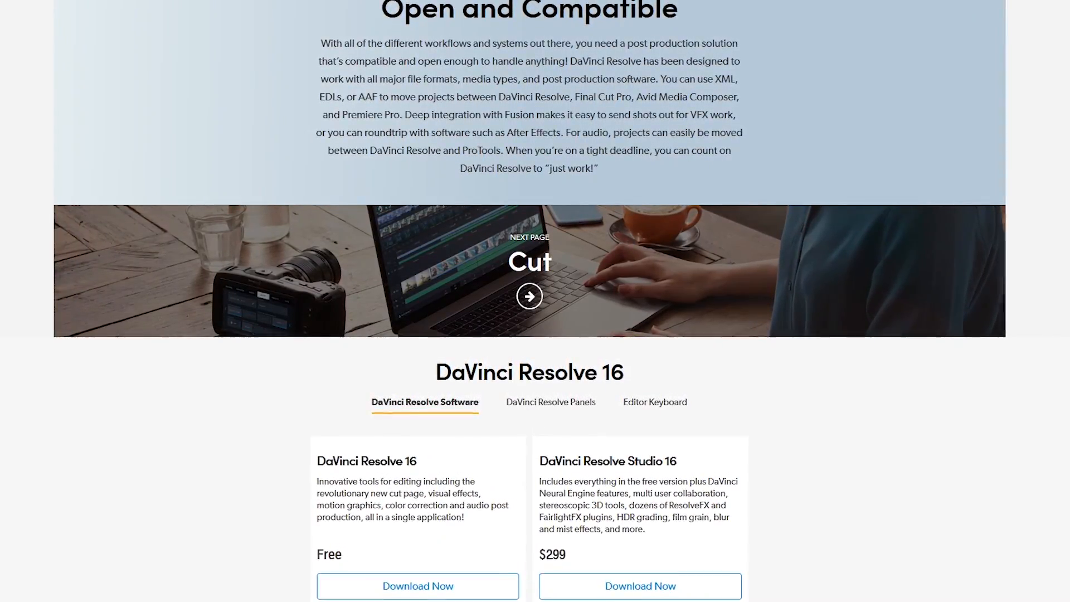
Step: Bring up DaVinci Resolve Studio 16's download dialog with Mac OS X, Windows and Linux options
left_click(417, 590)
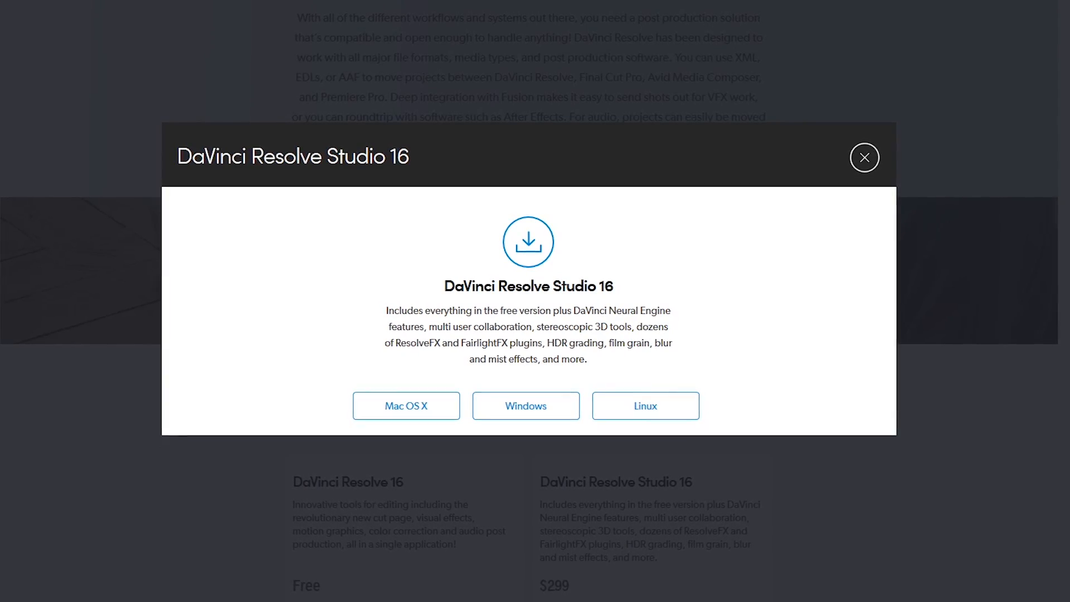
scroll("down", 3)
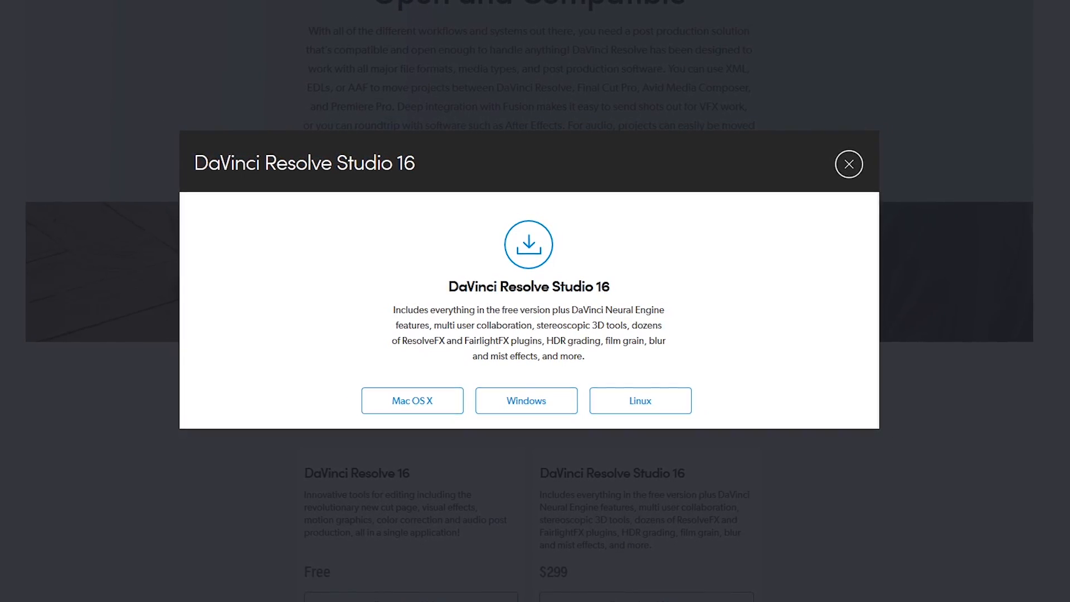
left_click(848, 164)
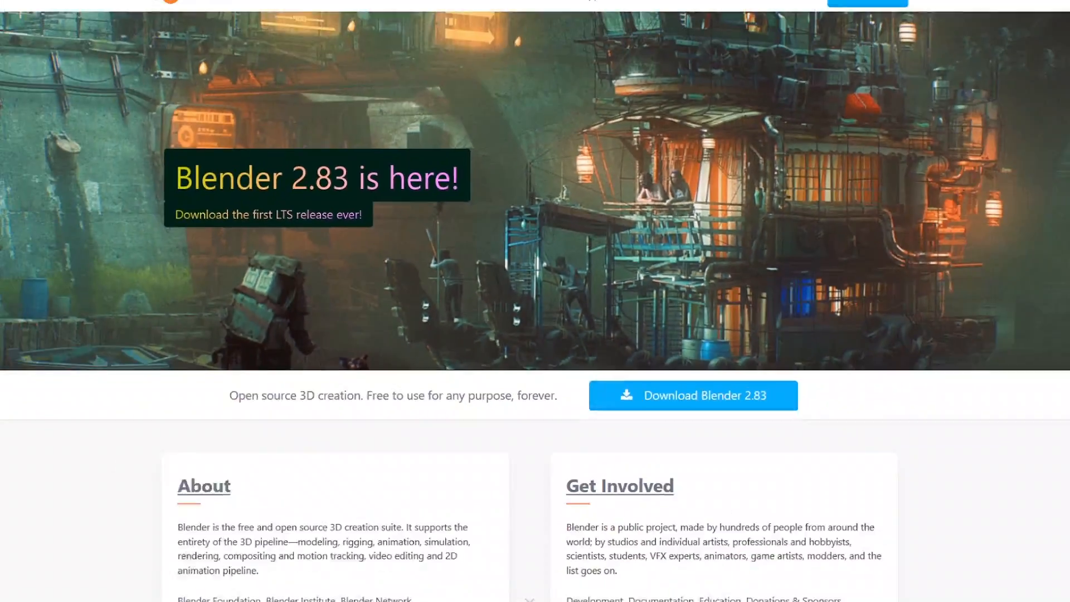
Step: Scroll blender.org's feature tiles and Get Started tutorials down to the Download Blender 2.83 page
scroll("up", 3)
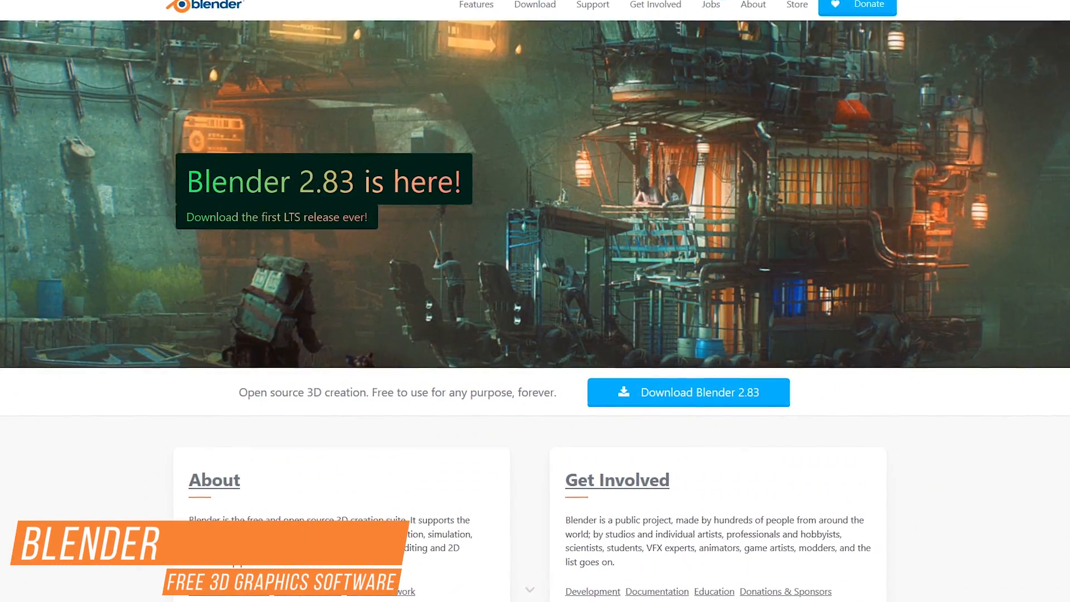
scroll("down", 3)
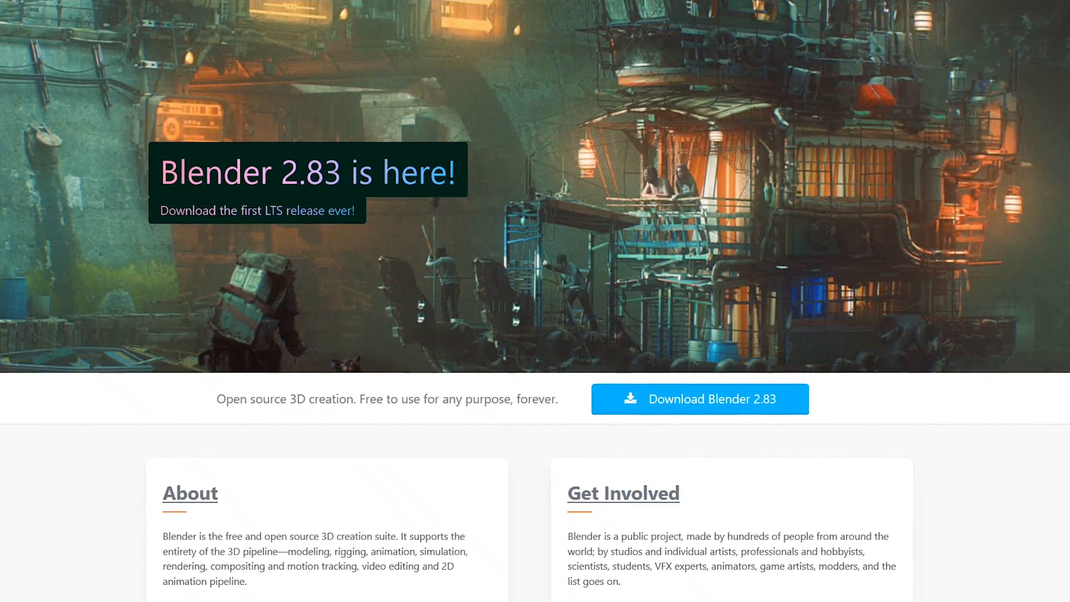
scroll("down", 3)
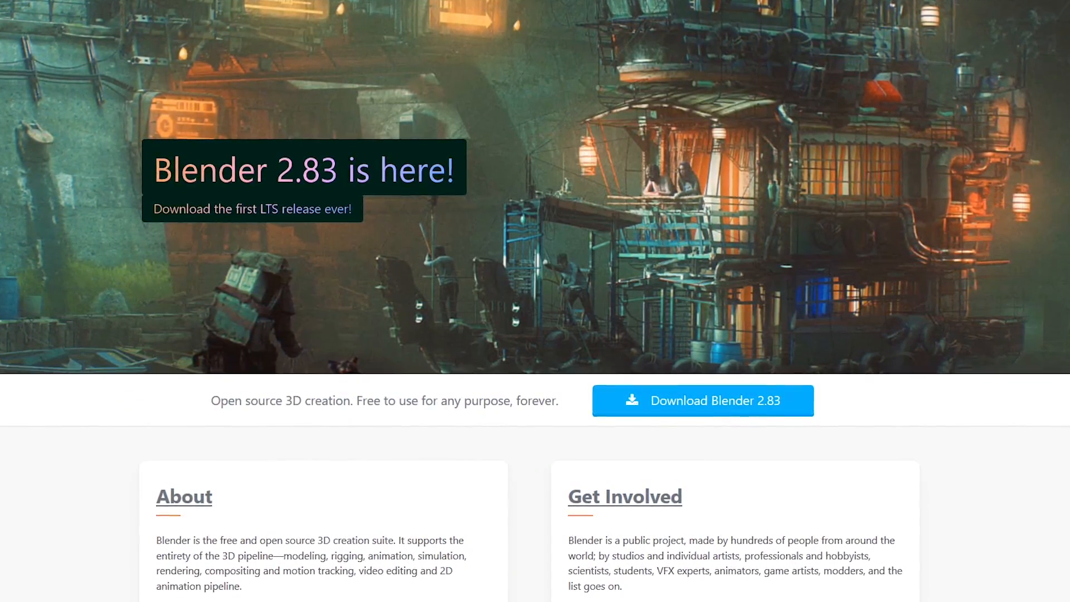
scroll("down", 3)
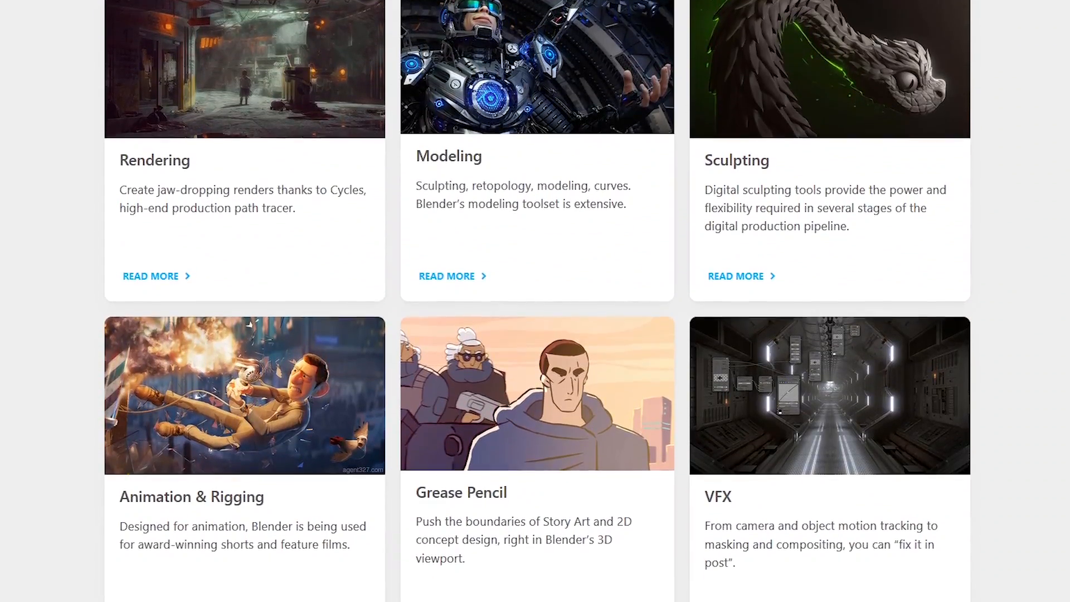
scroll("down", 3)
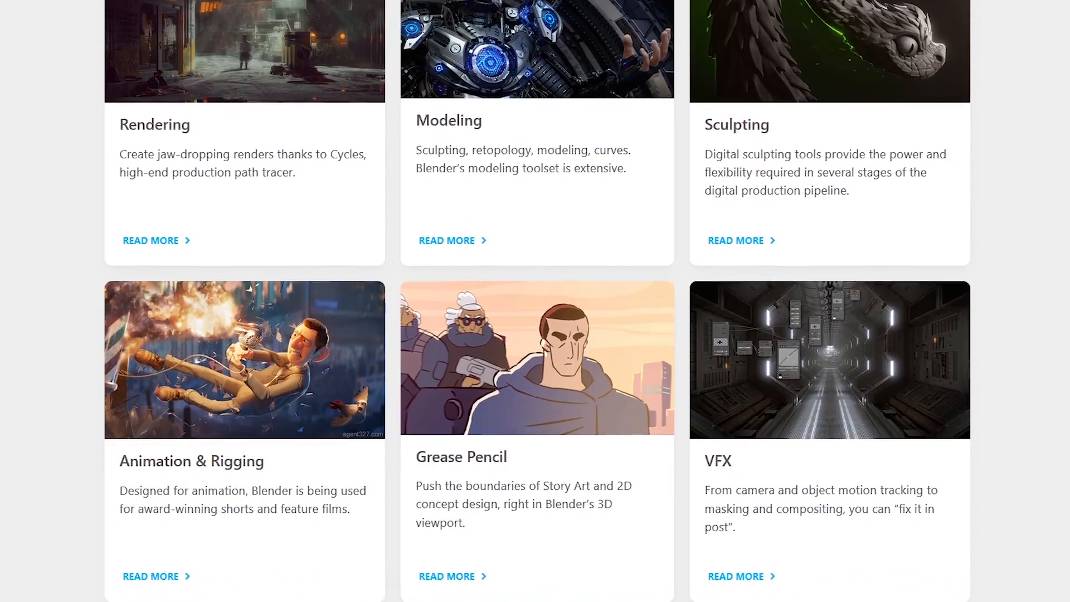
scroll("down", 3)
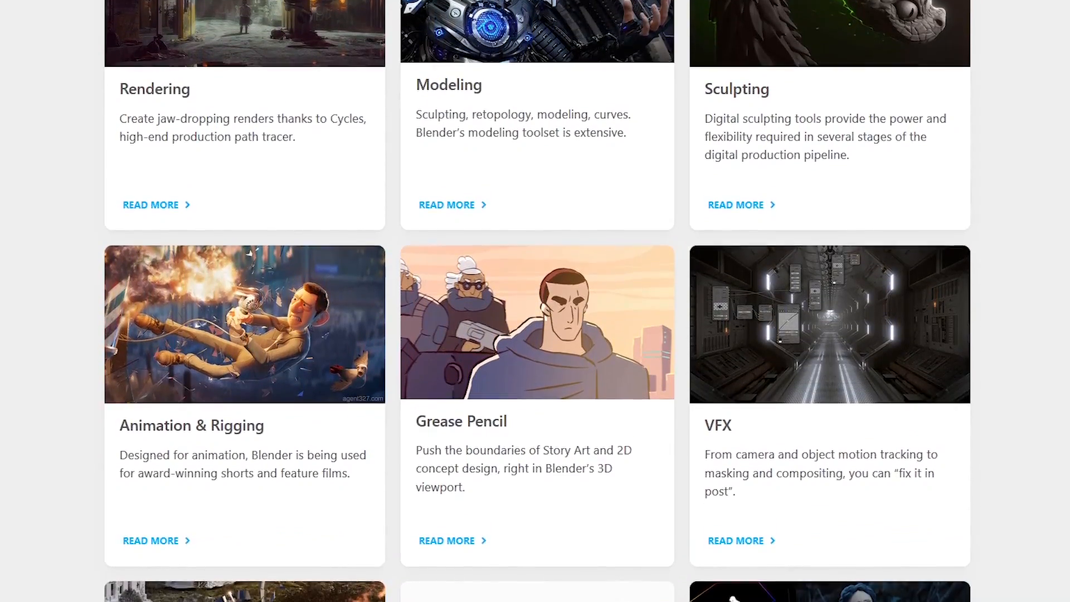
scroll("down", 3)
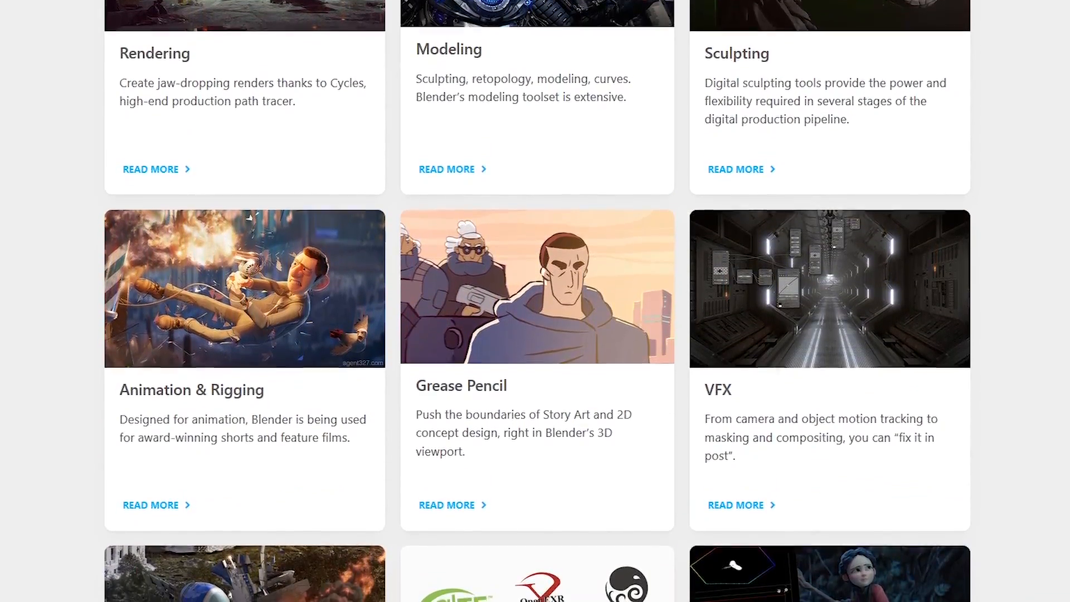
scroll("down", 3)
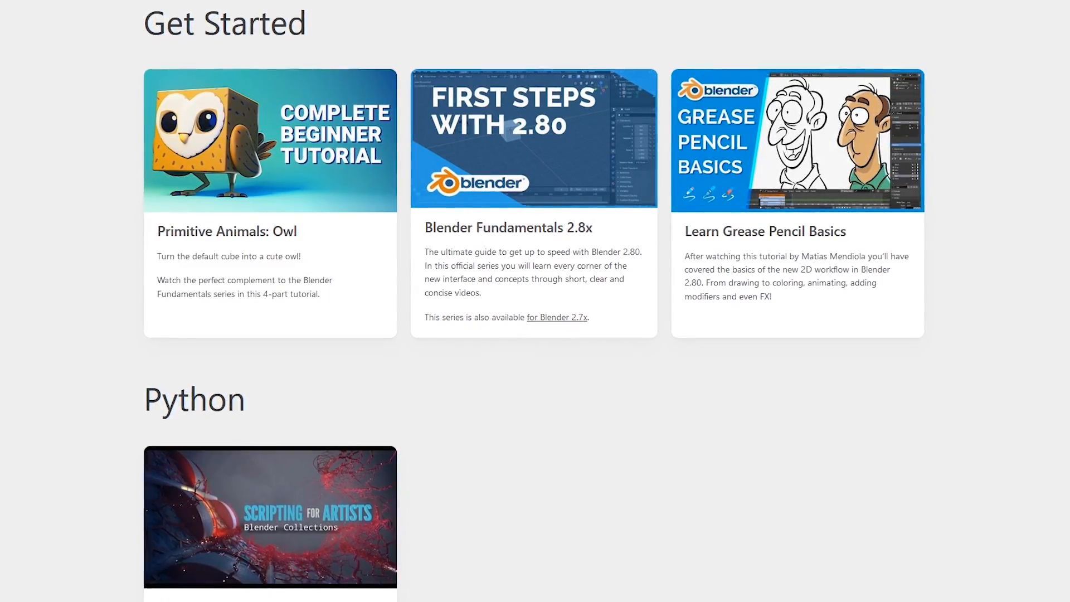
scroll("up", 3)
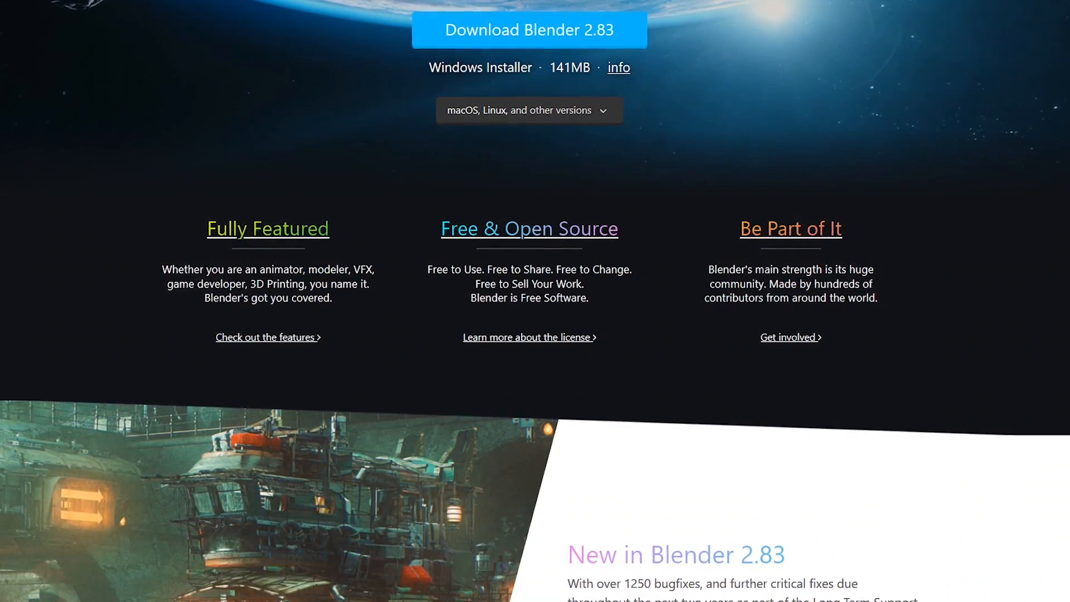
scroll("down", 3)
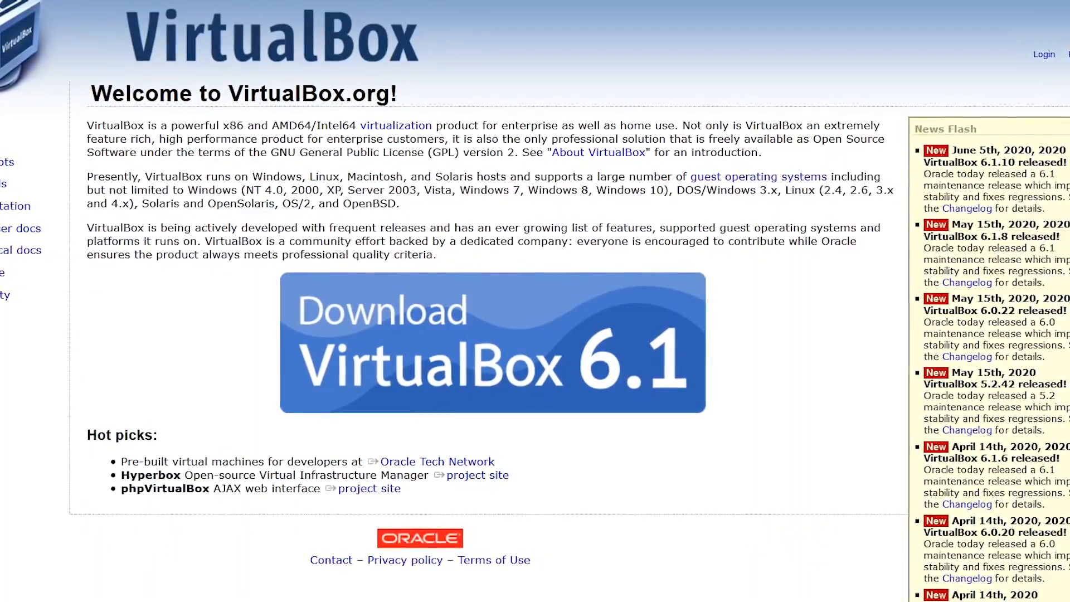
Step: Go to the Download VirtualBox page listing the 6.1.10 platform packages and Extension Pack
left_click(491, 342)
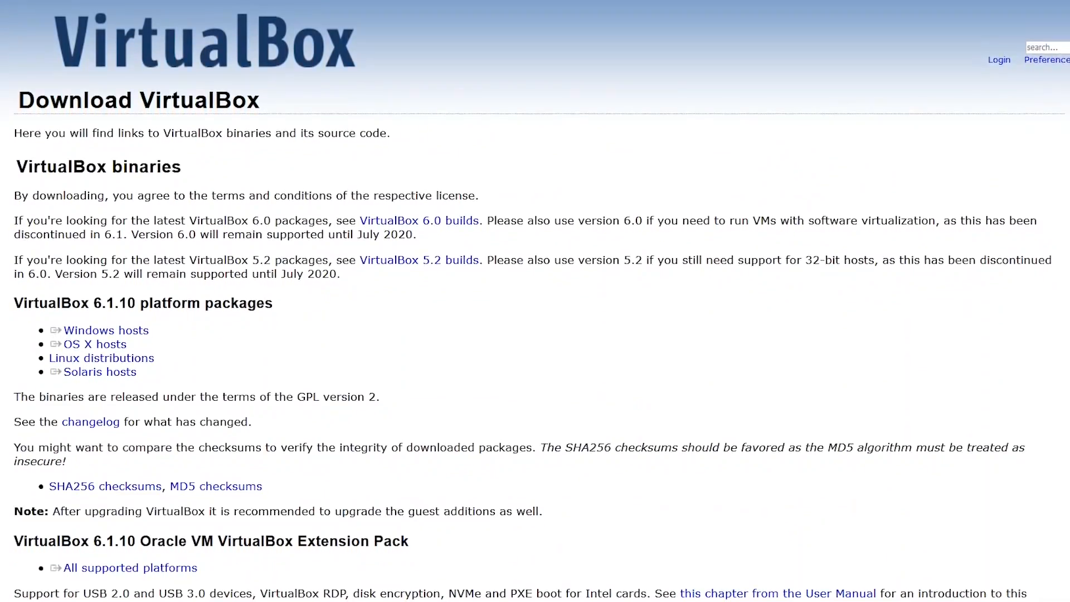
scroll("down", 3)
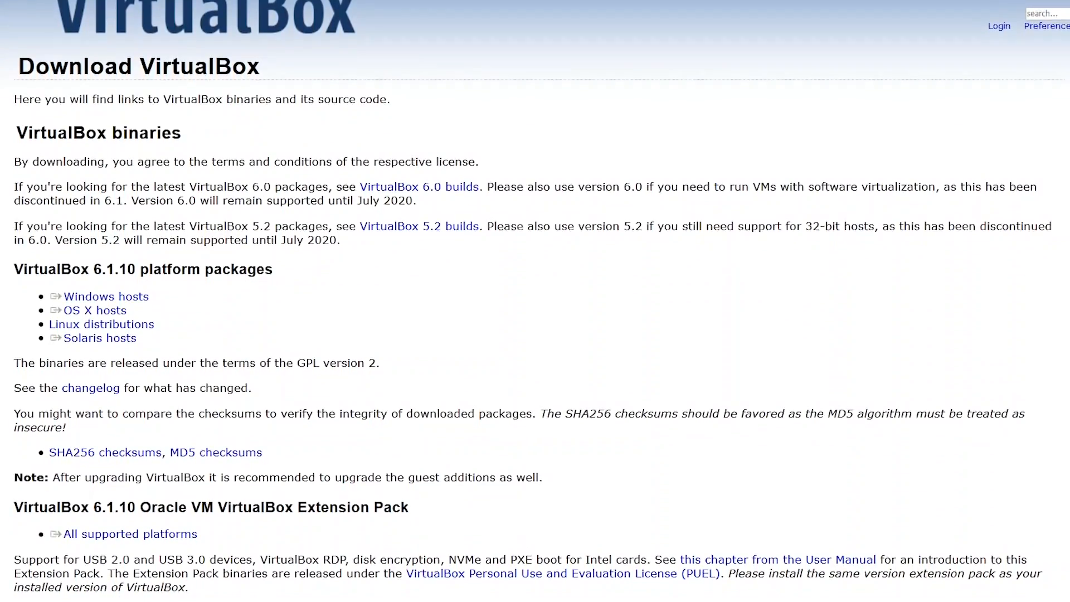
scroll("down", 3)
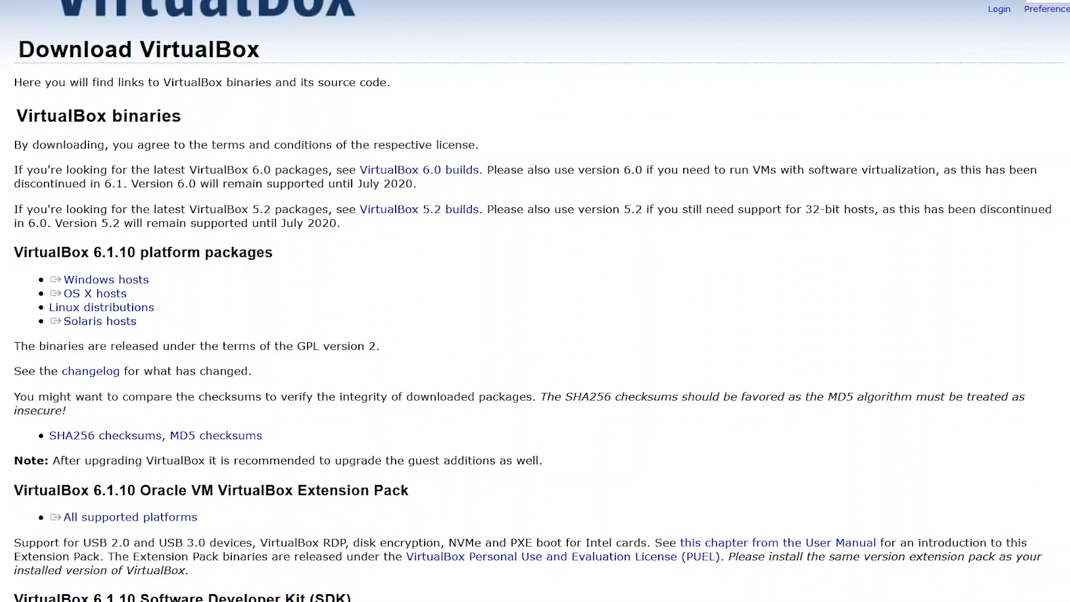